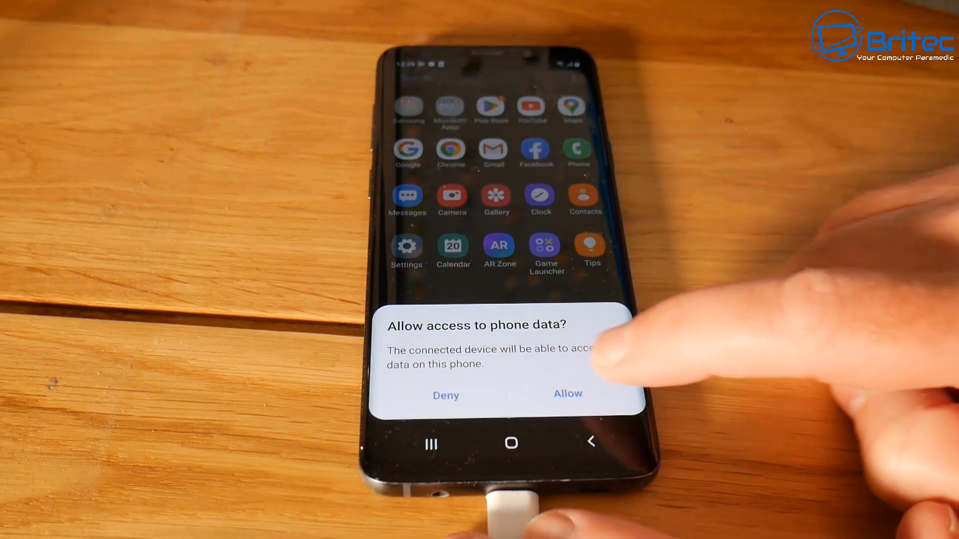
Allow the connected computer to access the Samsung phone's data
left_click(567, 393)
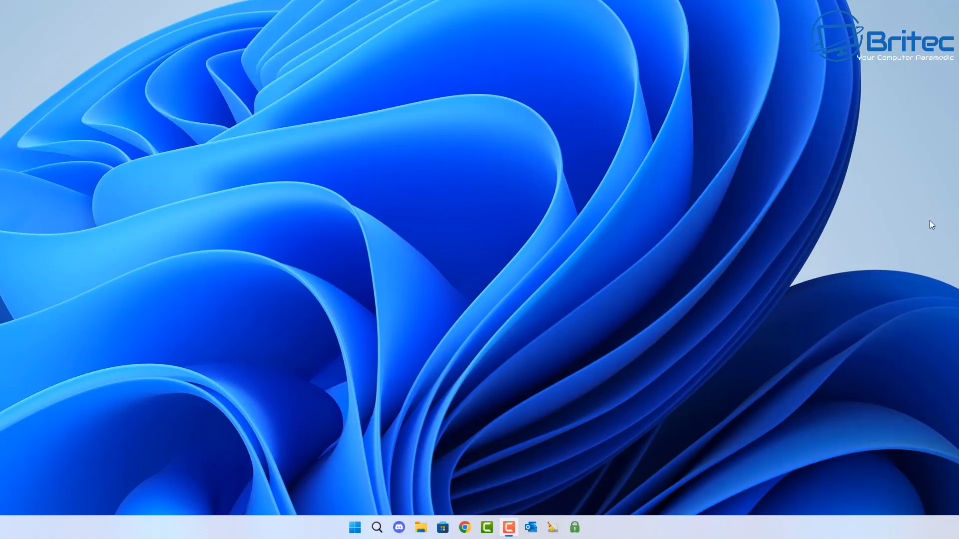
left_click(421, 527)
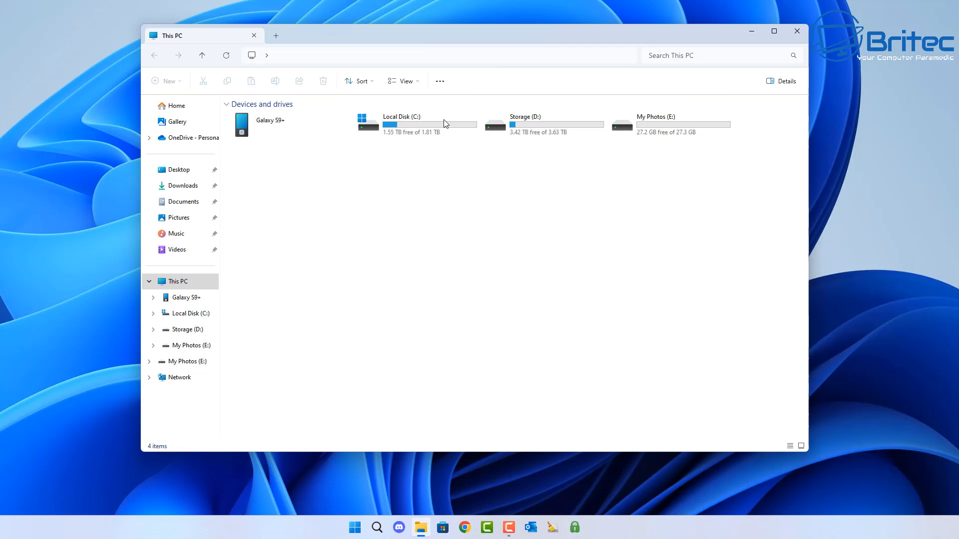
left_click(268, 126)
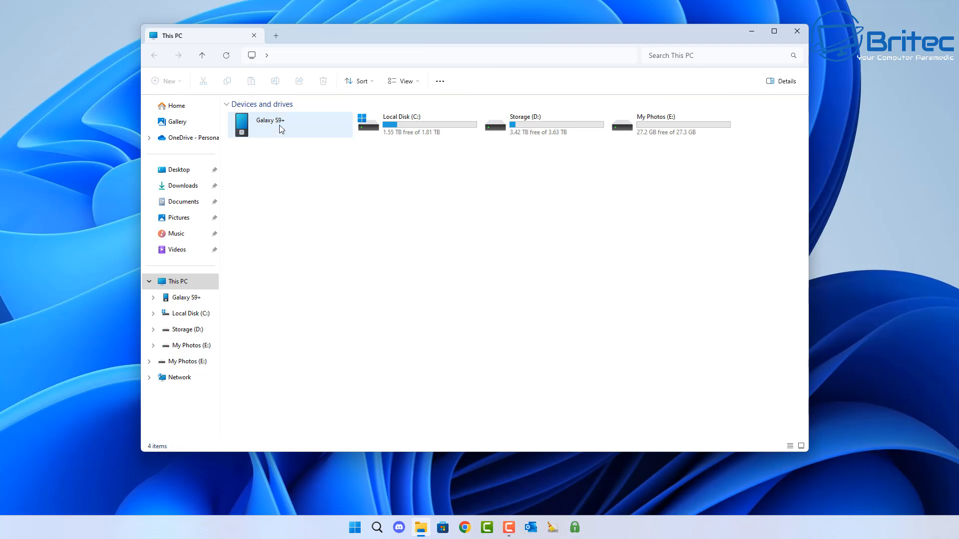
double_click(269, 125)
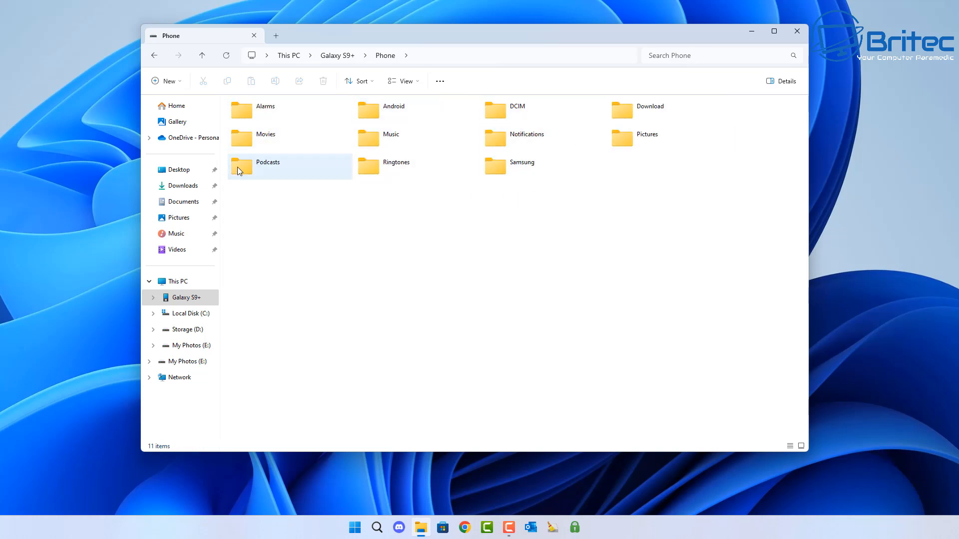
left_click(516, 110)
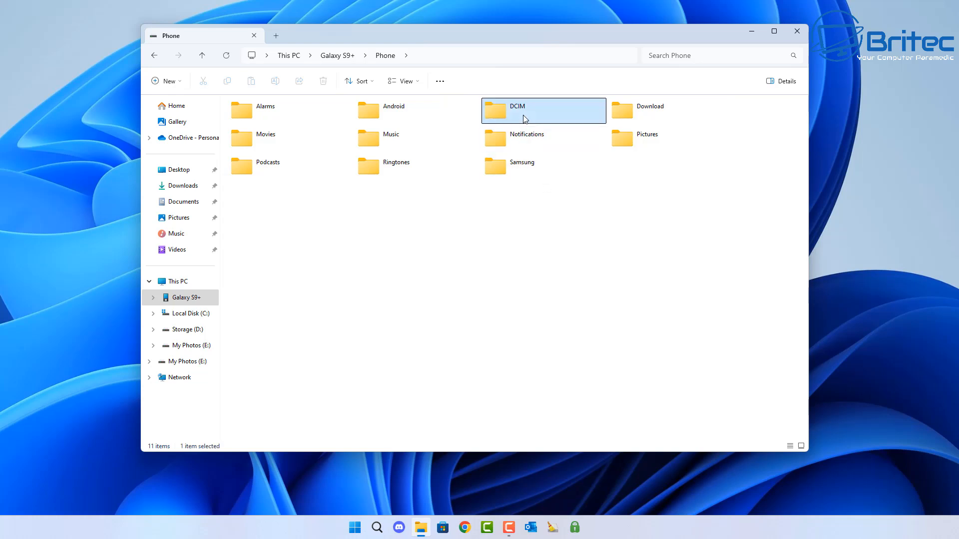
double_click(516, 110)
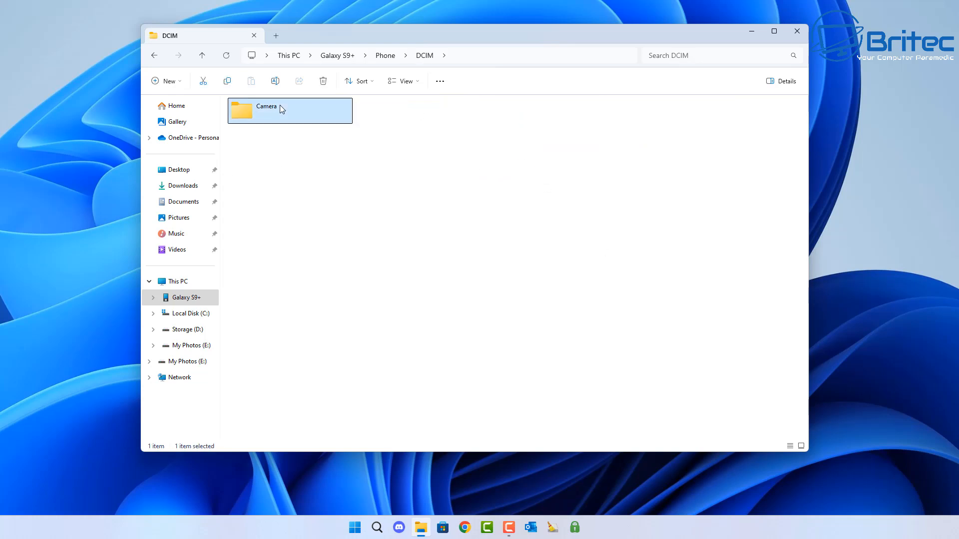
double_click(290, 111)
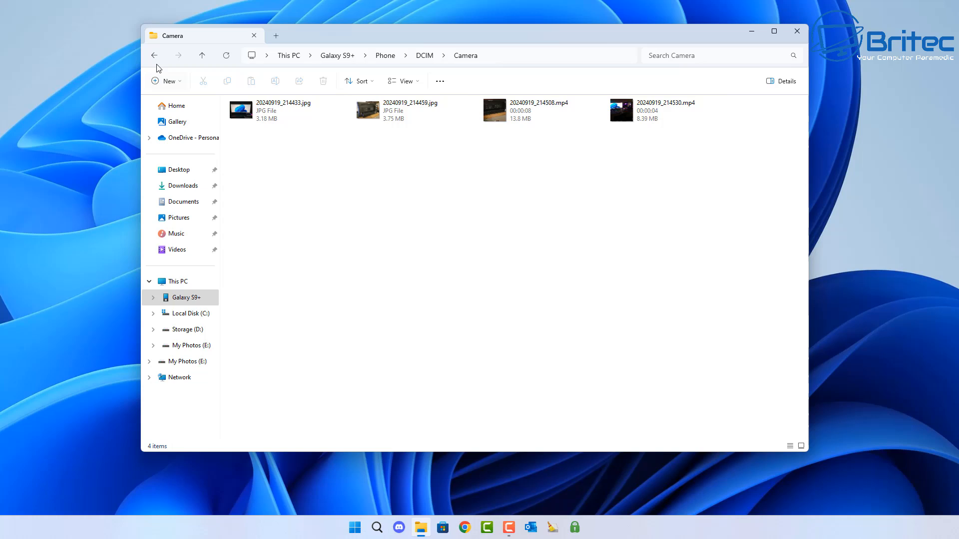
left_click(156, 55)
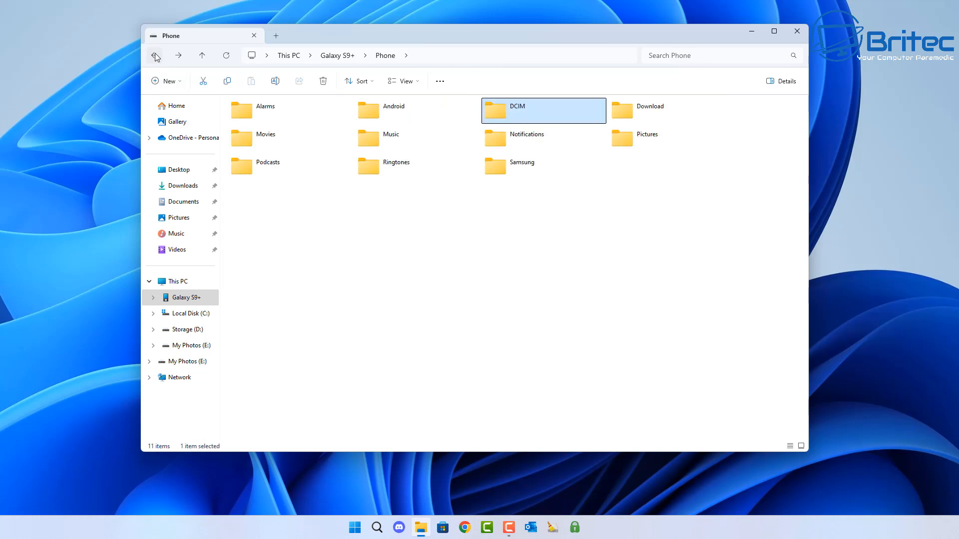
left_click(155, 56)
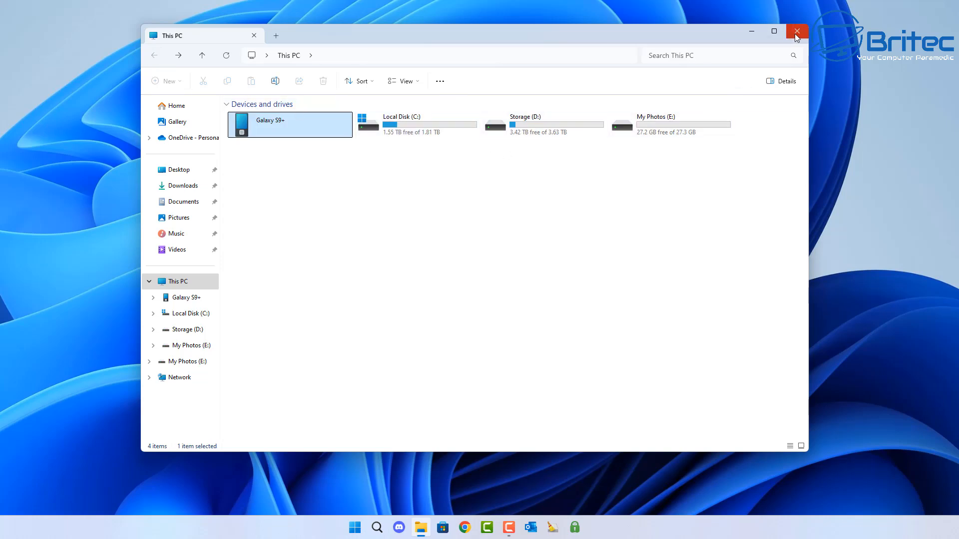
left_click(797, 31)
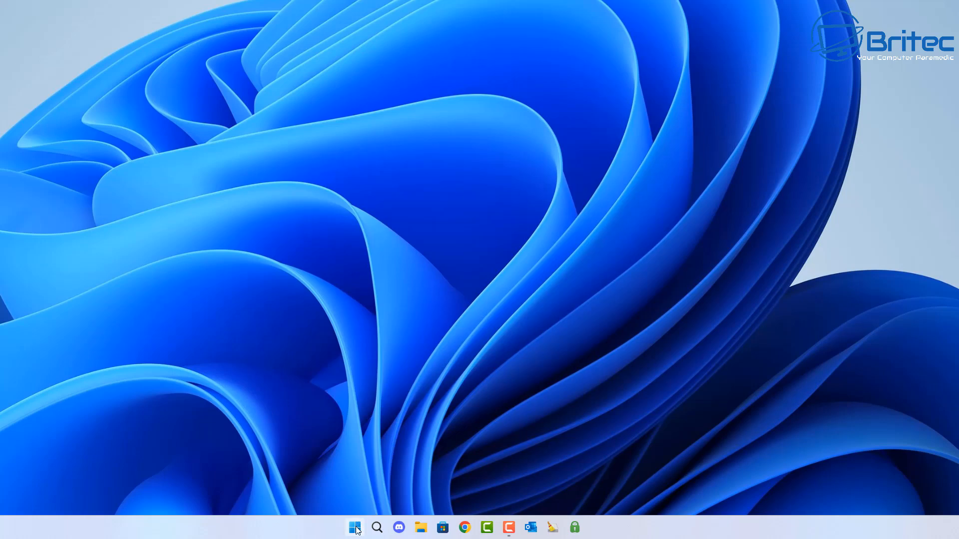
Search the Start menu for PHOTOS to surface the Photos app
left_click(354, 528)
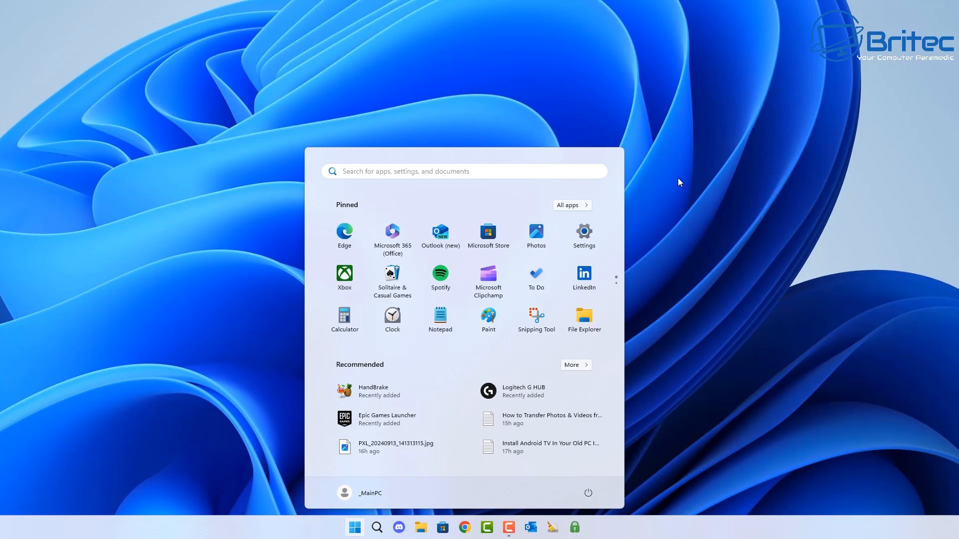
type("PHOTOS")
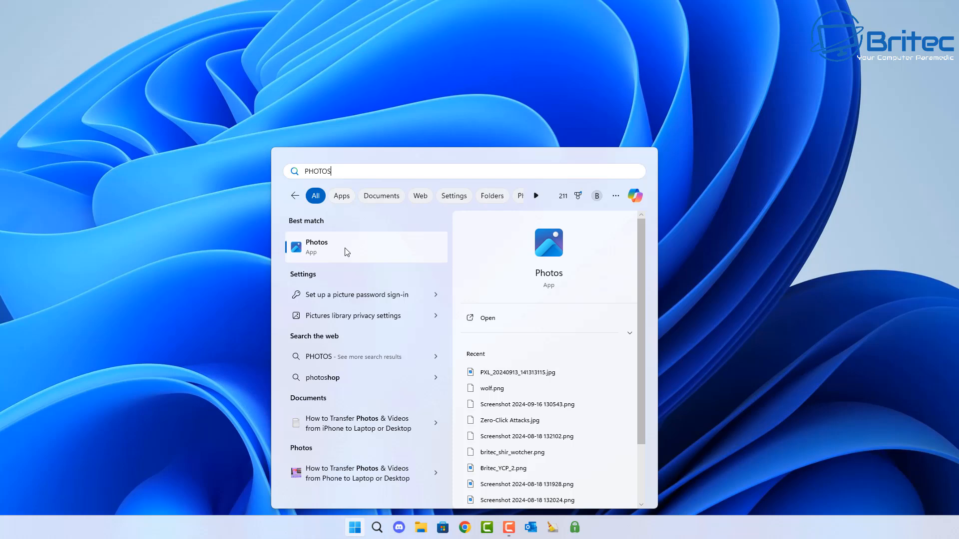
Launch Photos and list the importable items on the My Photos (E:) drive
left_click(316, 247)
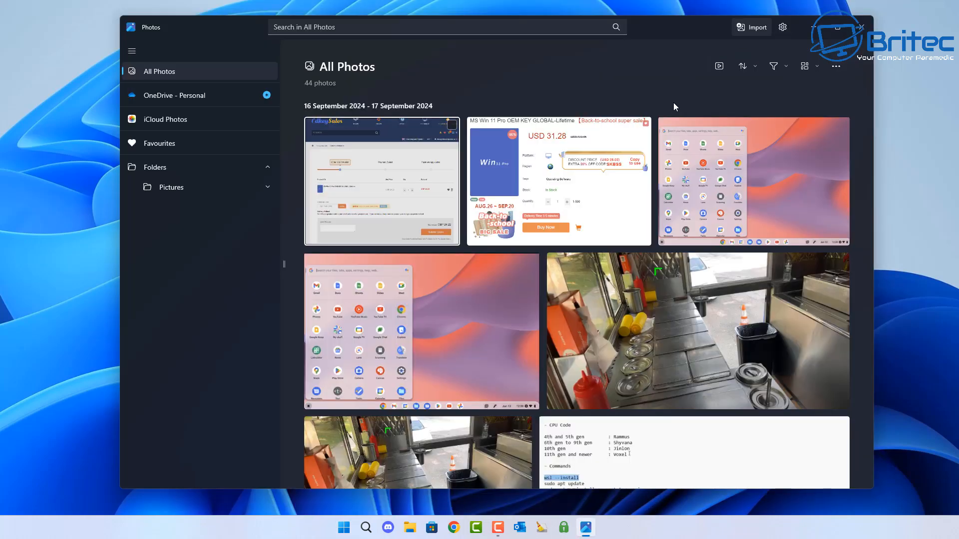
mouse_move(645, 87)
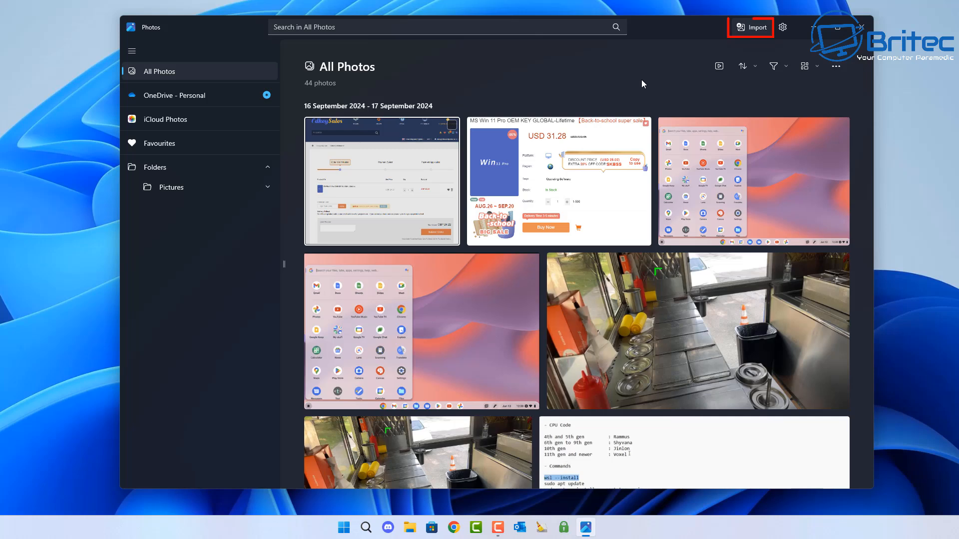
mouse_move(756, 27)
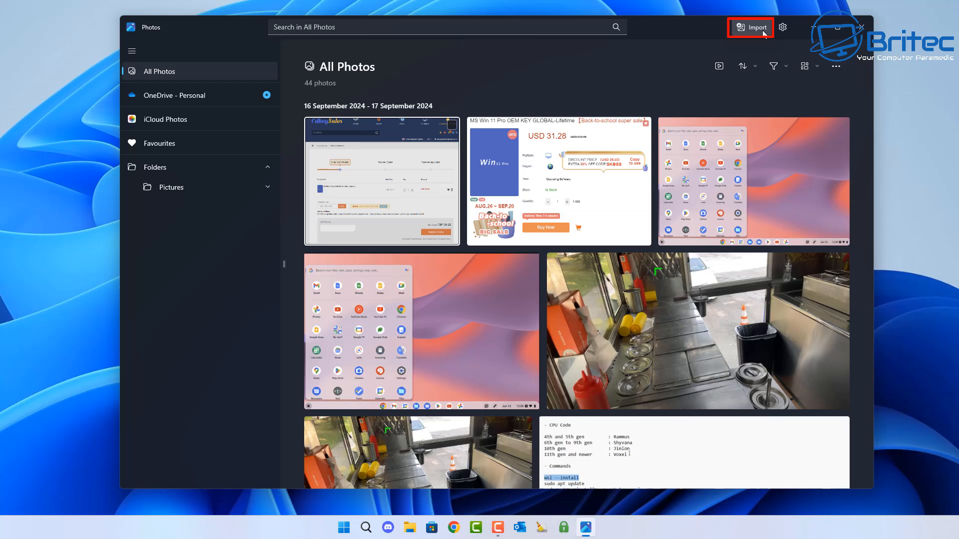
left_click(749, 27)
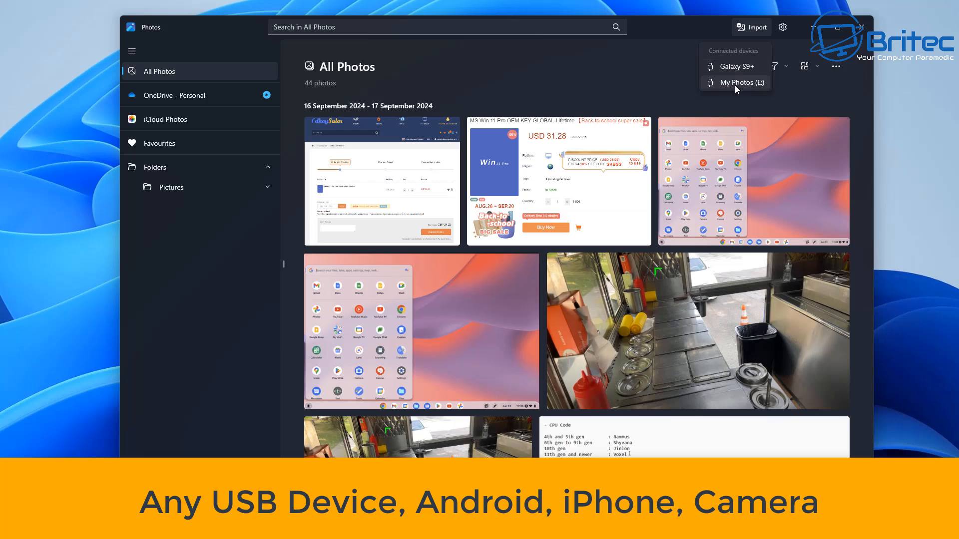
left_click(736, 83)
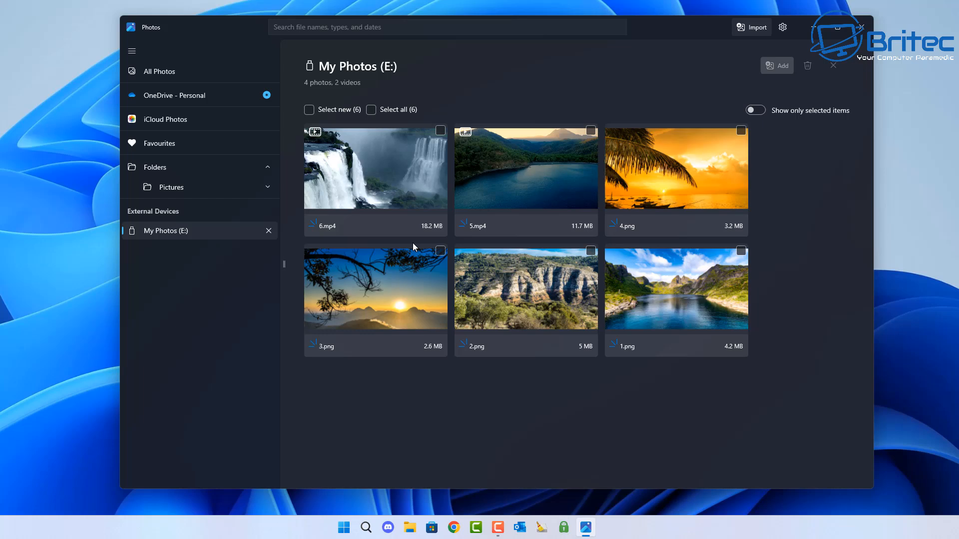
mouse_move(360, 75)
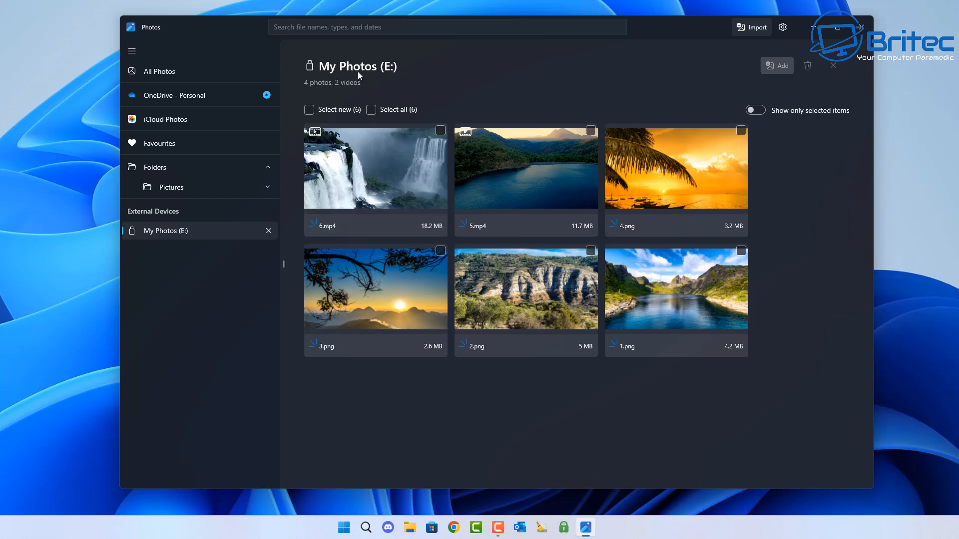
mouse_move(608, 399)
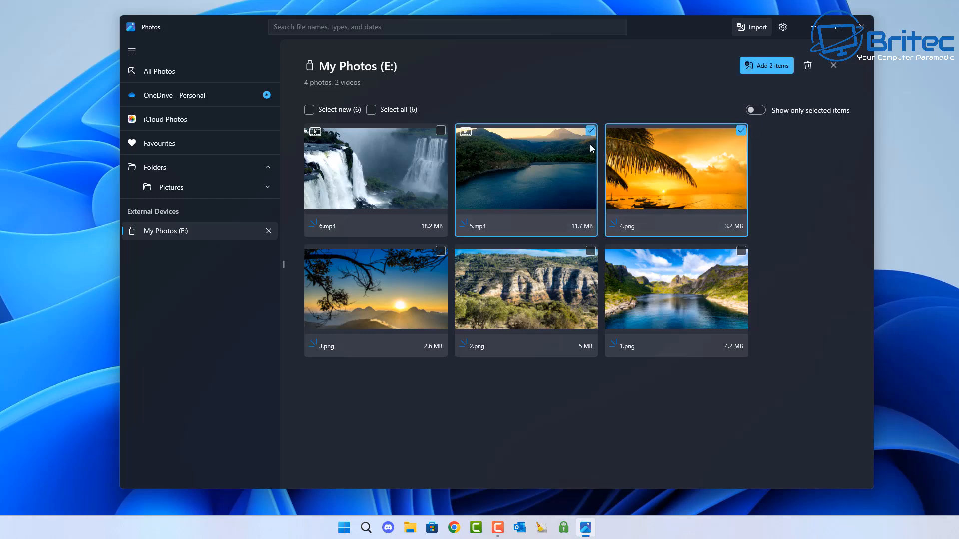
mouse_move(575, 204)
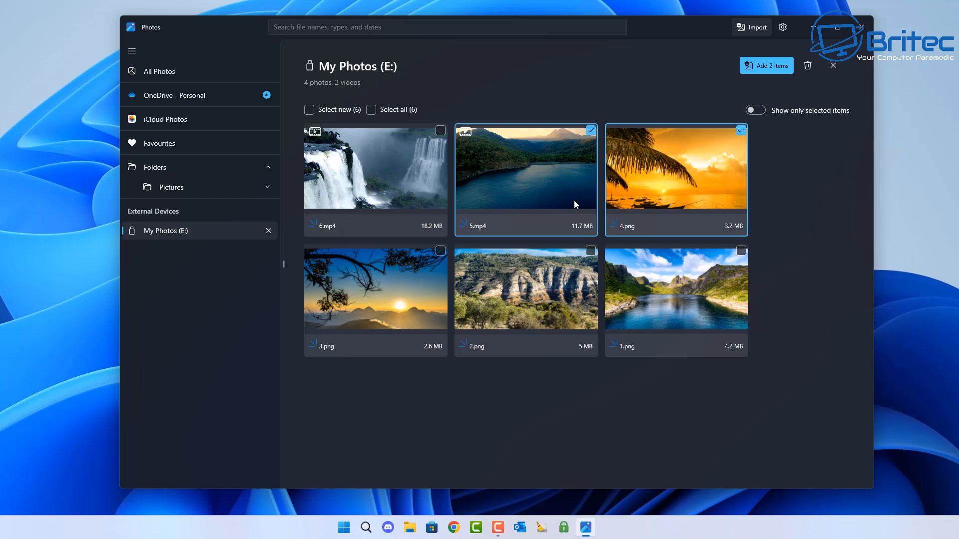
mouse_move(230, 143)
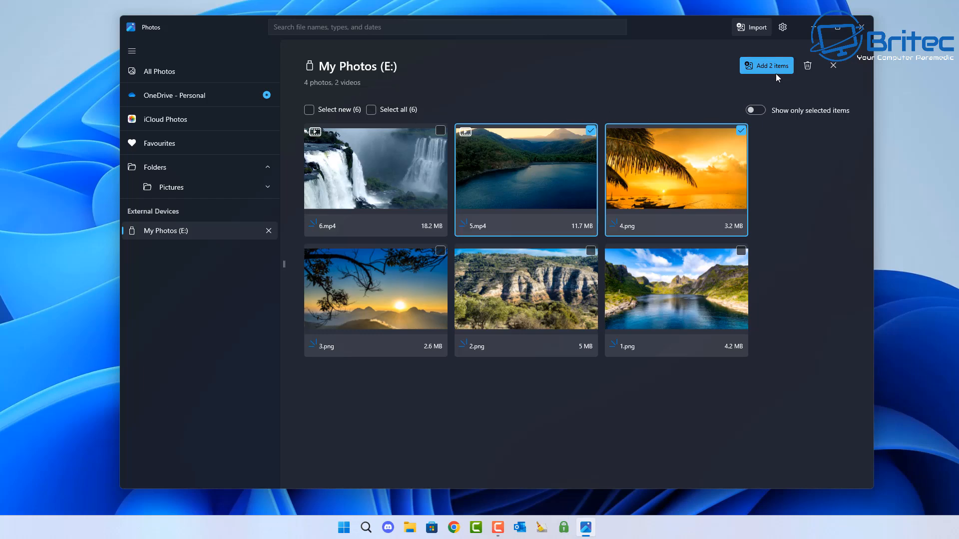
Add the selected 5.mp4 and 4.png to bring up the destination folder choice
left_click(766, 66)
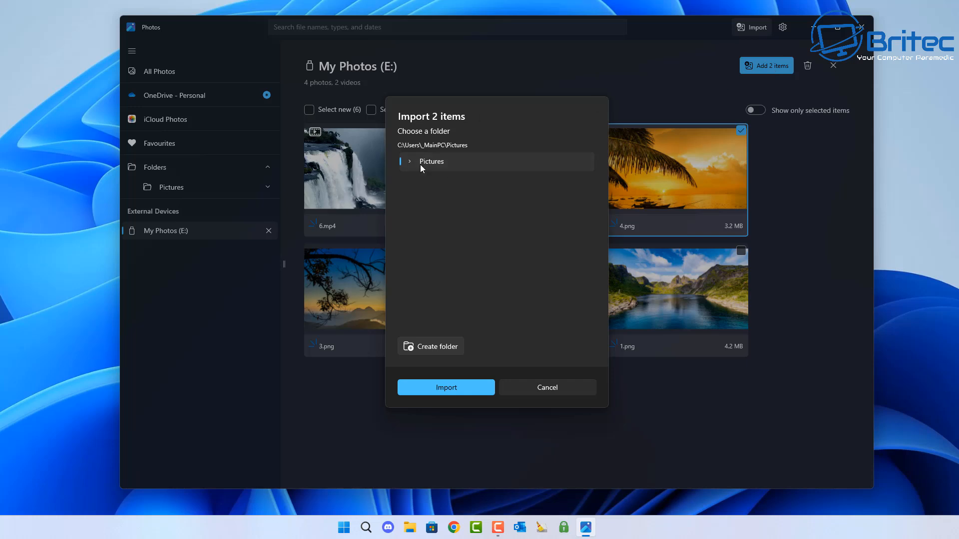
mouse_move(460, 149)
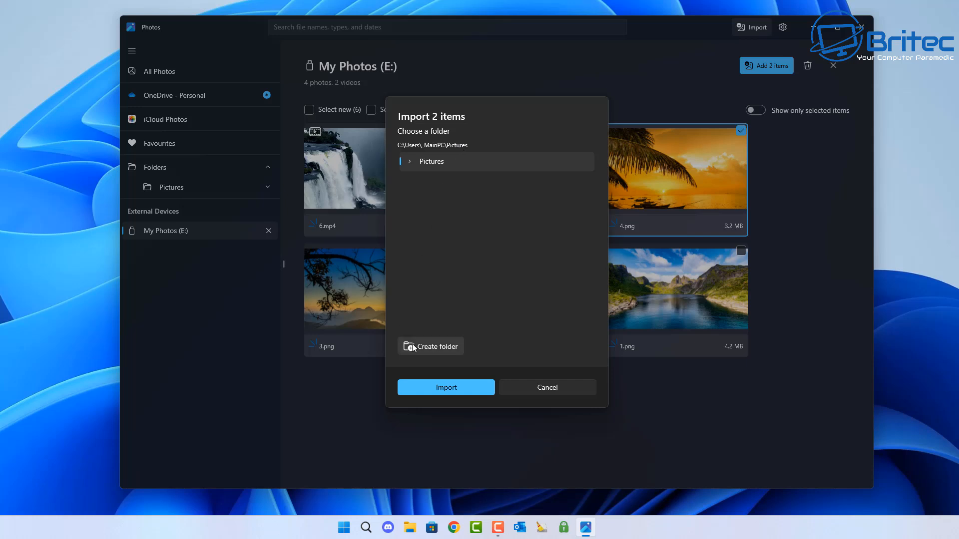
Create a Phone folder under Pictures and import the two selected items into it
left_click(429, 346)
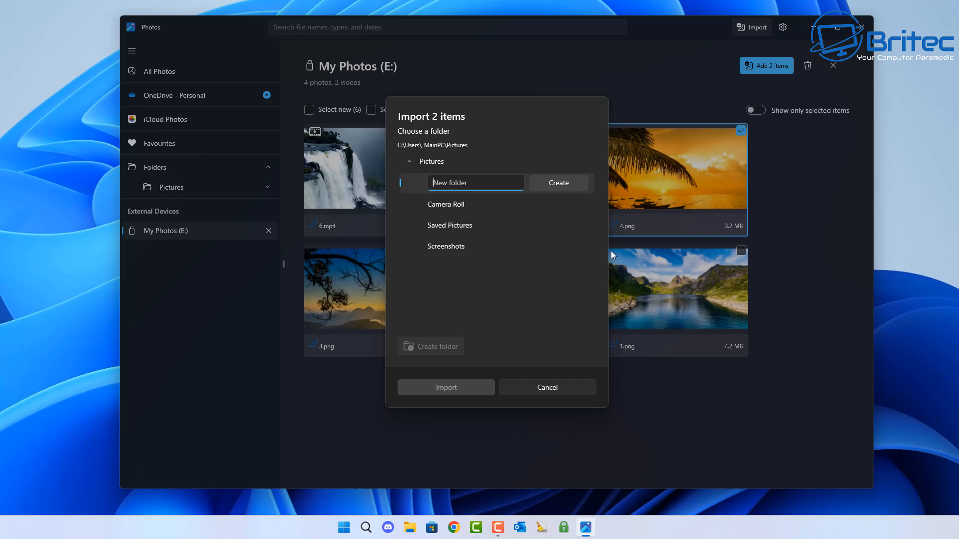
type("Pho")
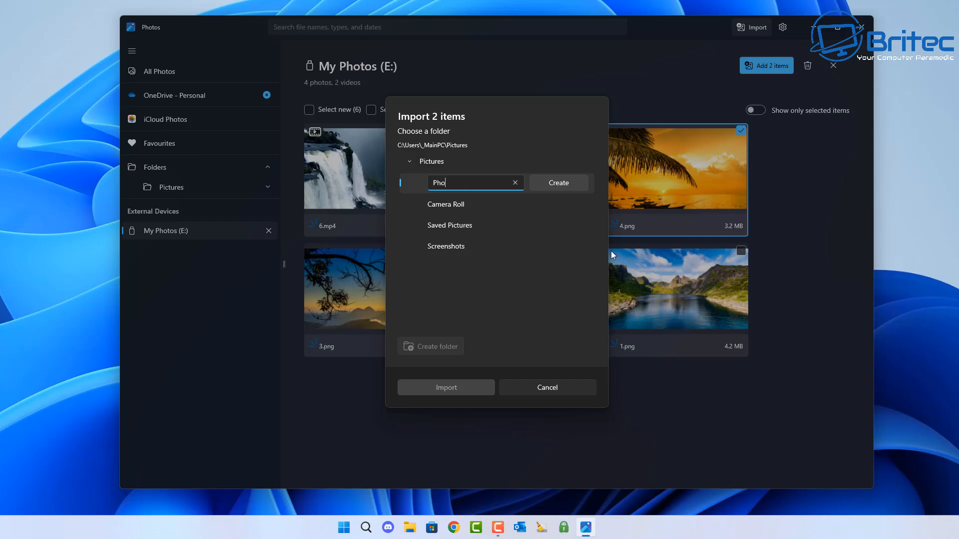
type("ne")
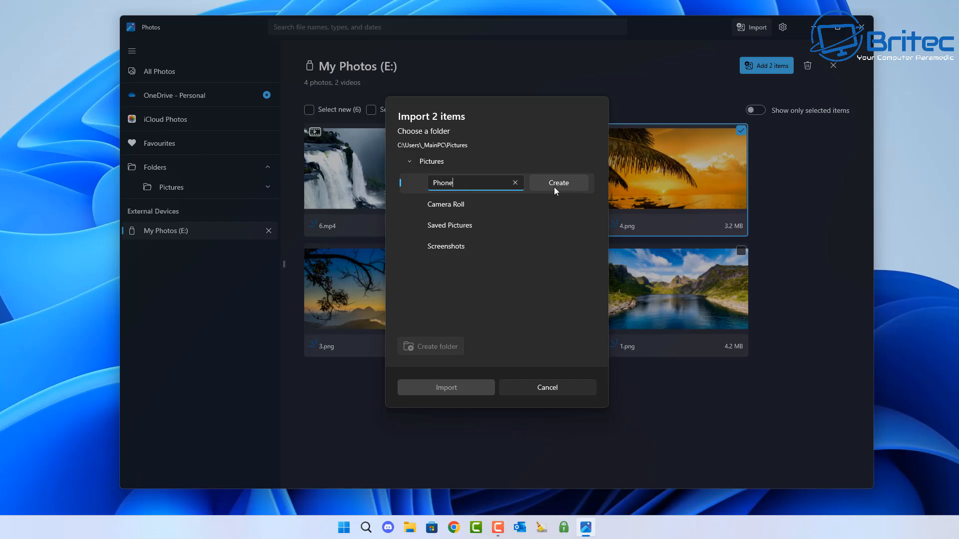
left_click(557, 182)
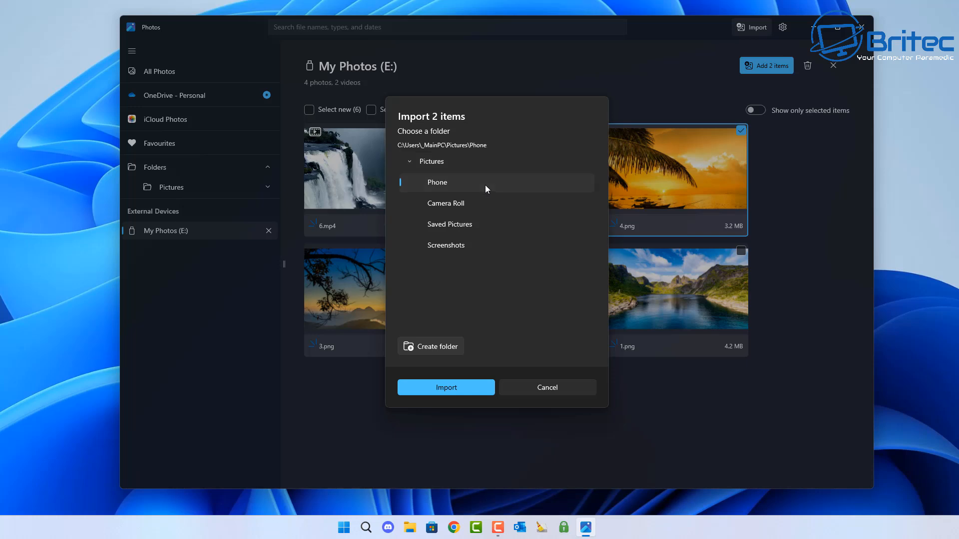
left_click(446, 388)
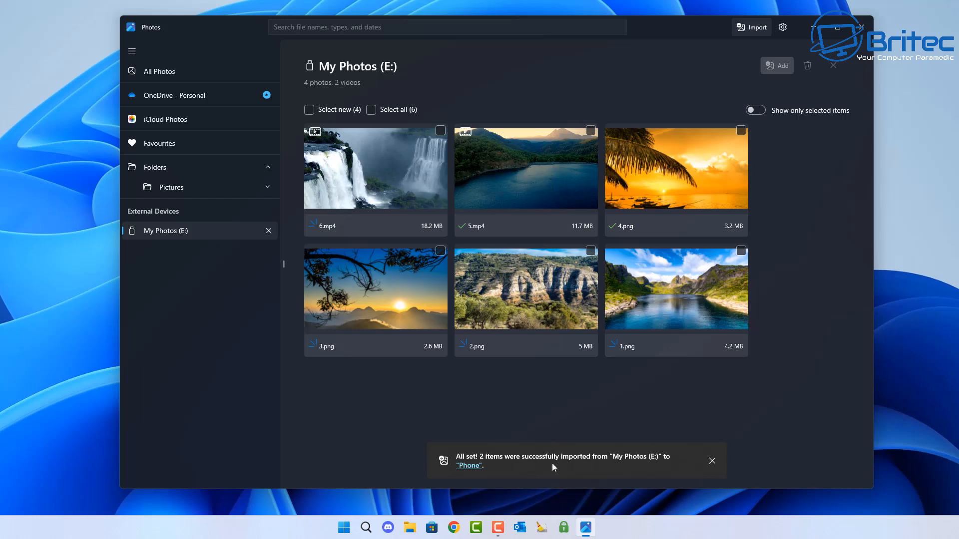
left_click(752, 27)
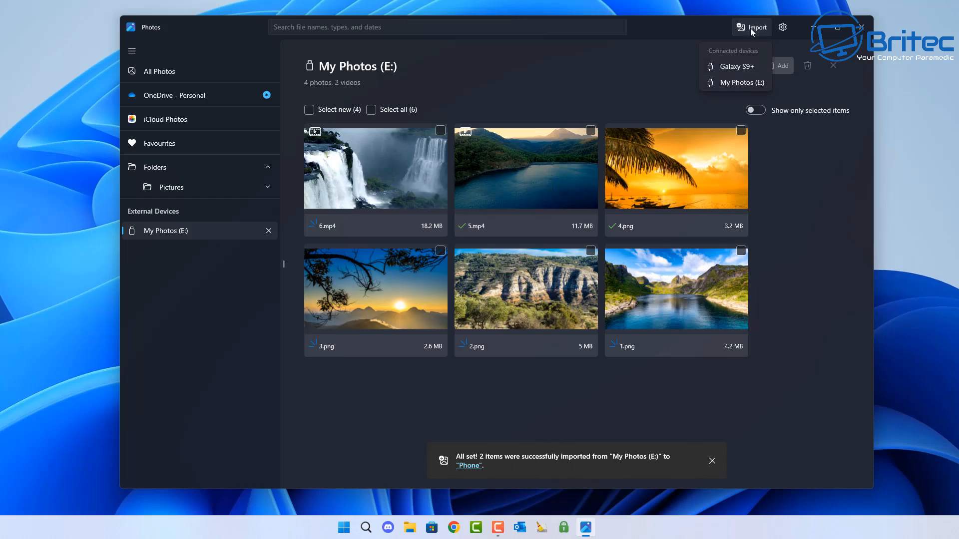
Import the Galaxy S9+ video 20240919_214508.mp4 and photo 20240919_214433.jpg into the Phone folder
left_click(736, 66)
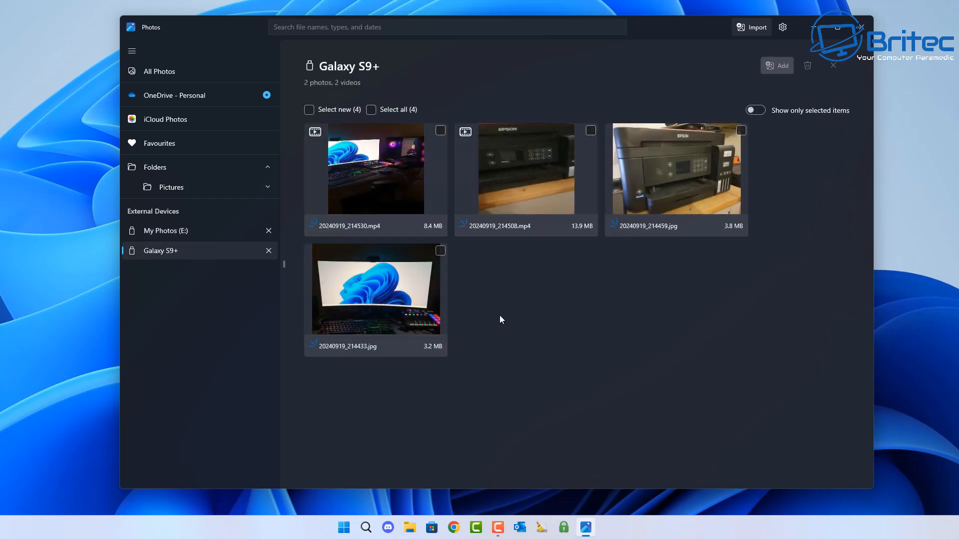
mouse_move(519, 293)
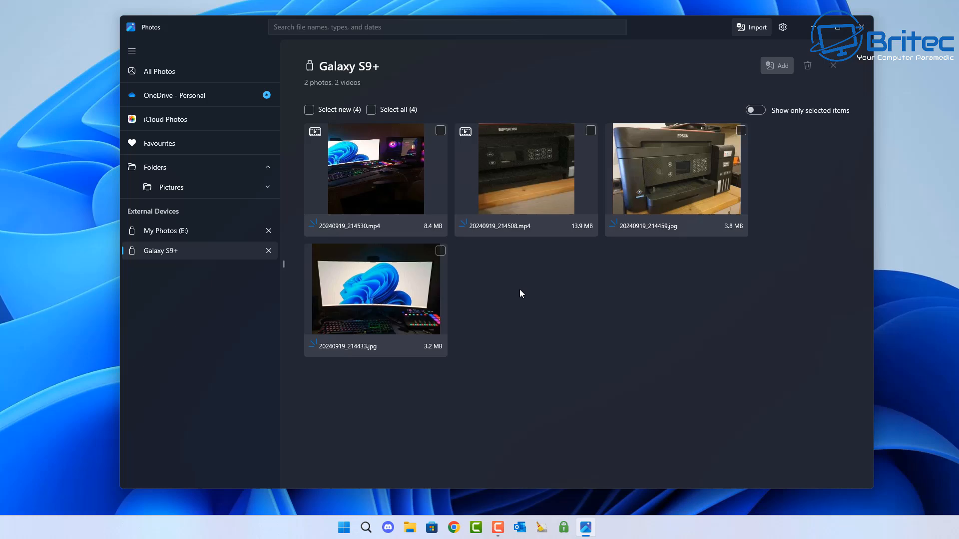
mouse_move(544, 289)
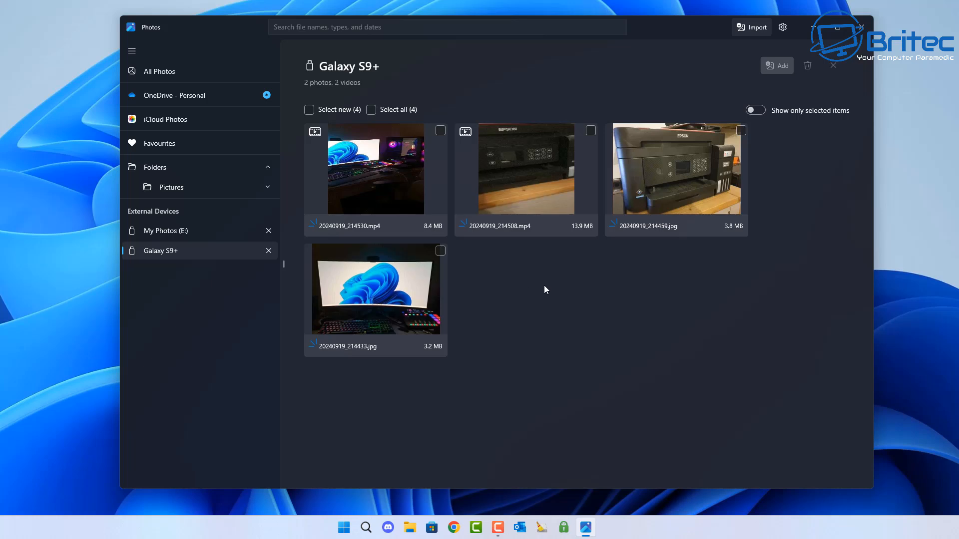
mouse_move(310, 88)
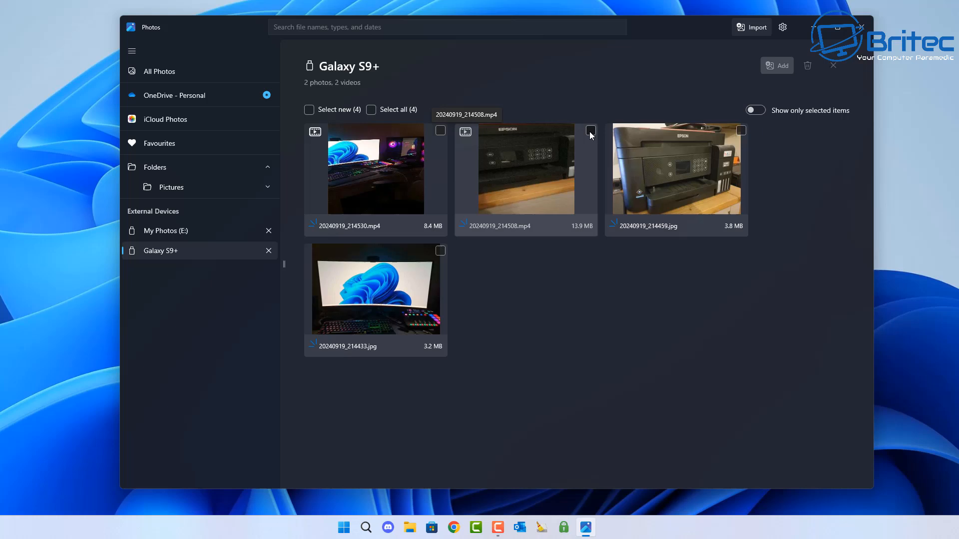
mouse_move(681, 141)
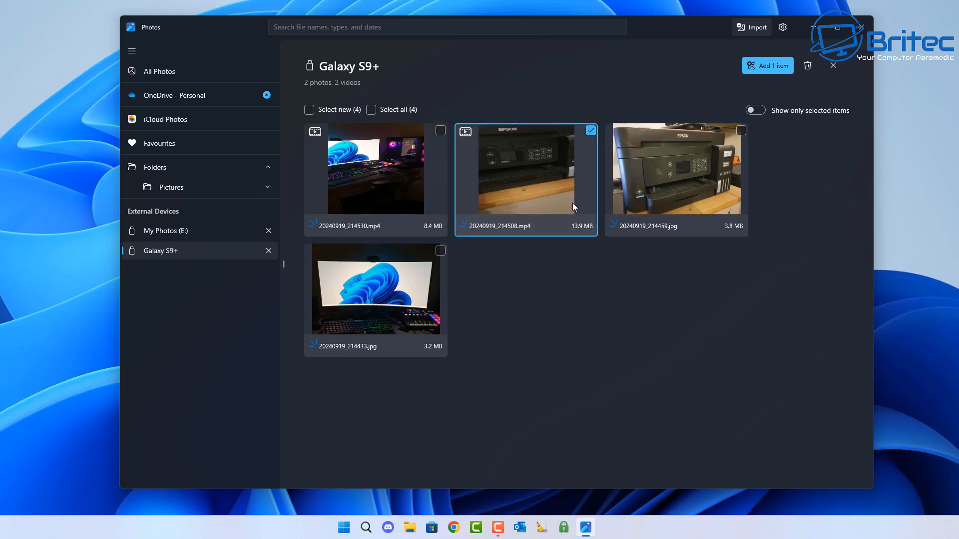
mouse_move(740, 131)
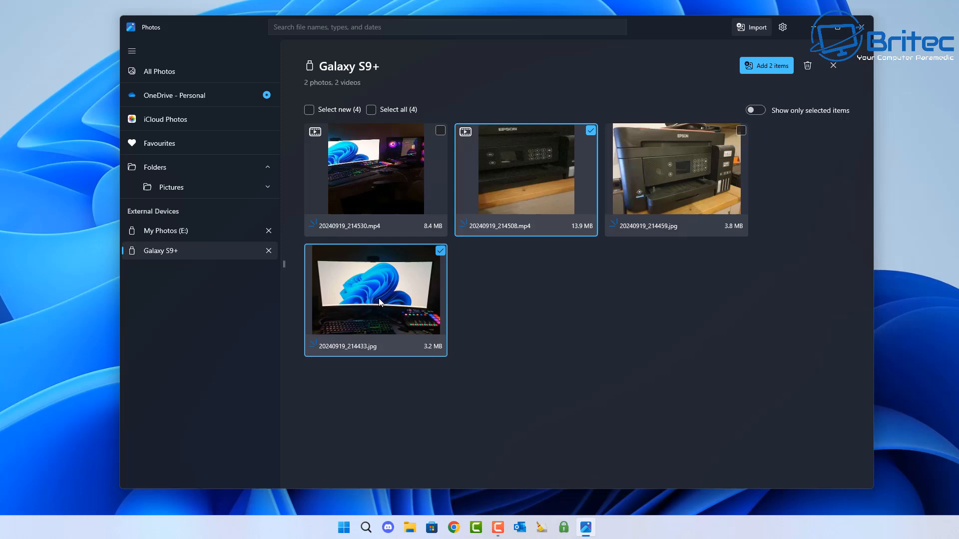
left_click(765, 66)
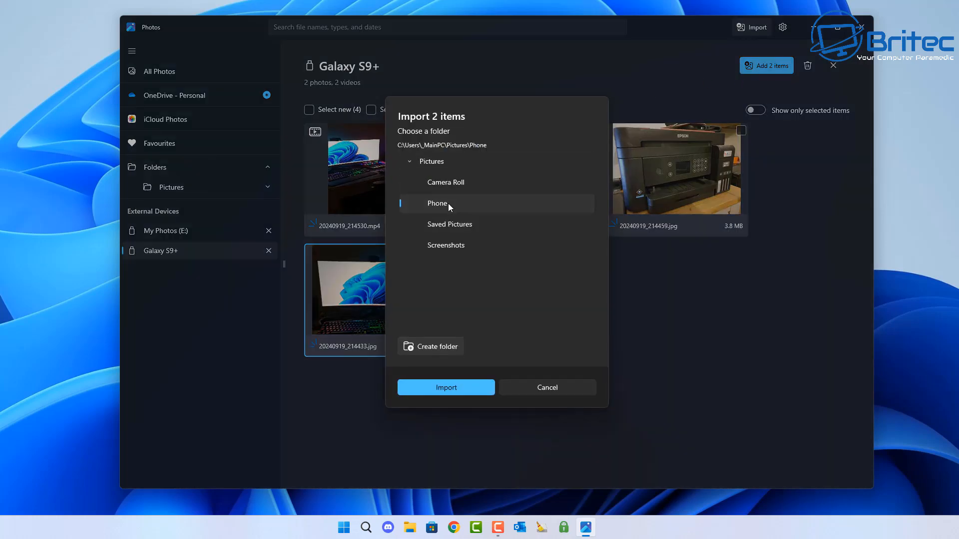
left_click(446, 387)
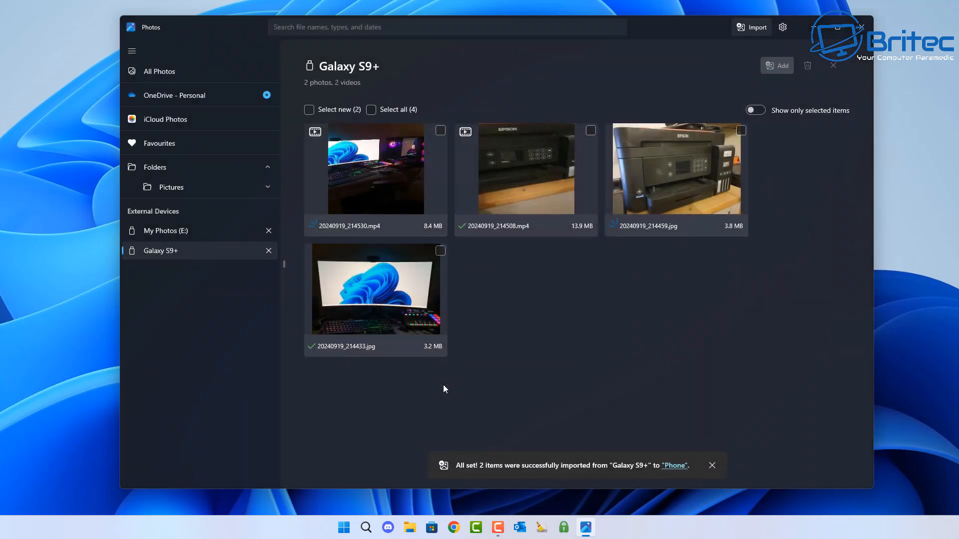
mouse_move(511, 316)
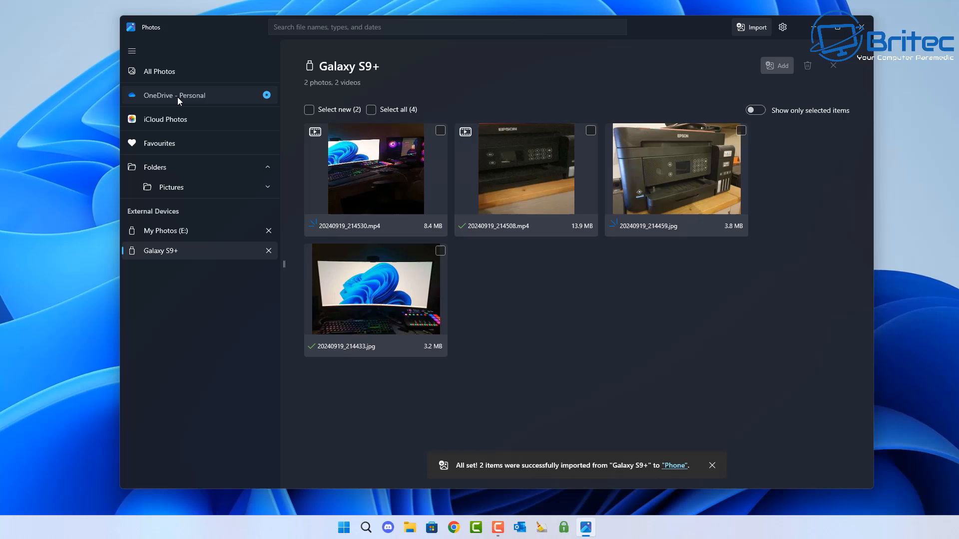
Browse the OneDrive - Personal and iCloud Photos pages, ending on the empty Favourites collection
left_click(174, 95)
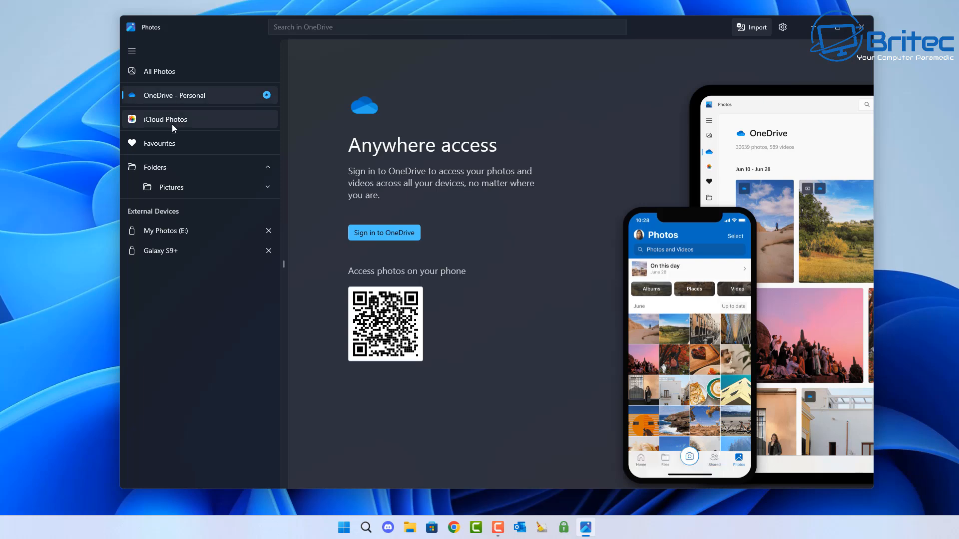
left_click(165, 119)
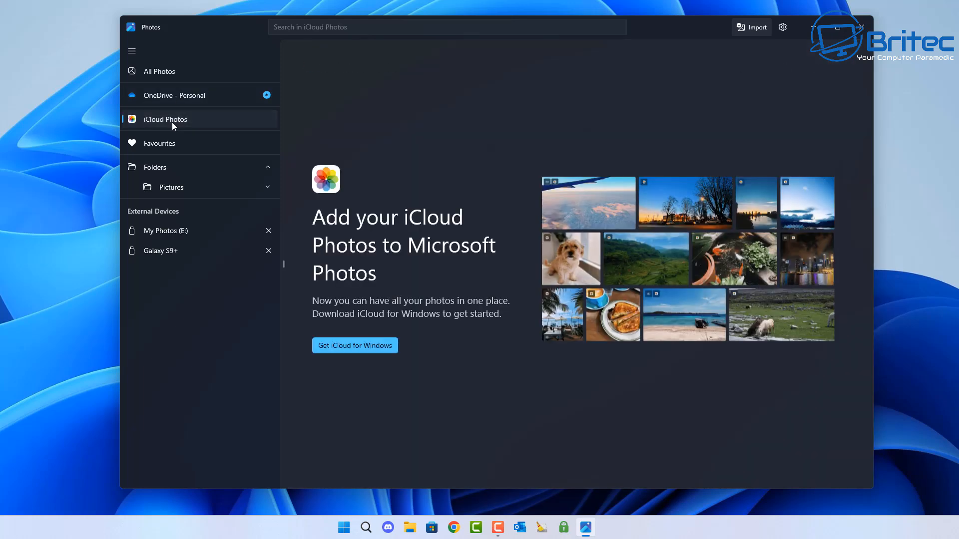
mouse_move(170, 127)
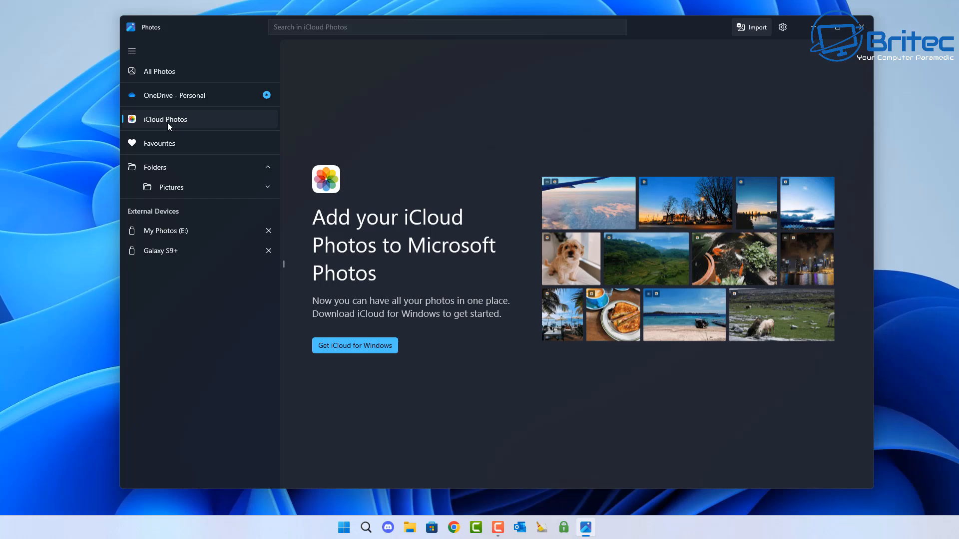
mouse_move(186, 141)
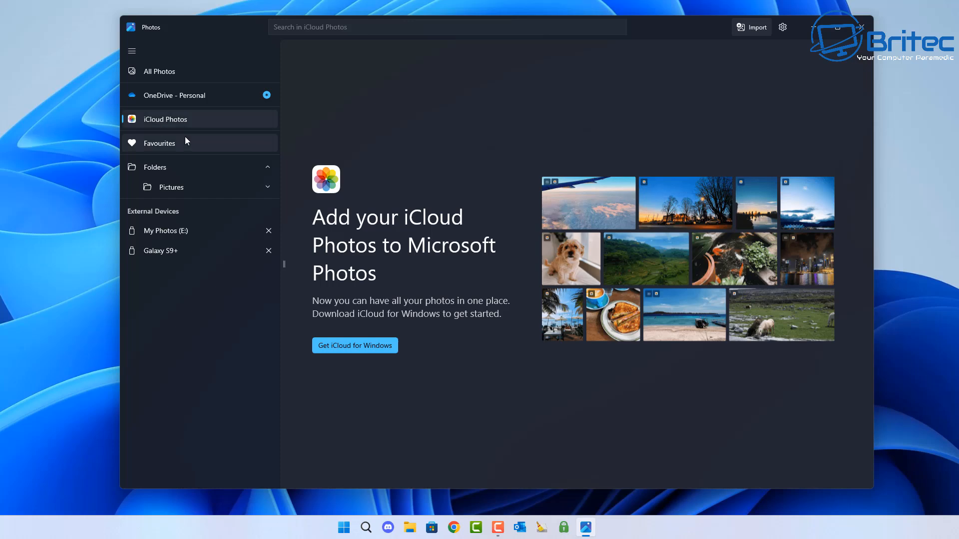
left_click(159, 143)
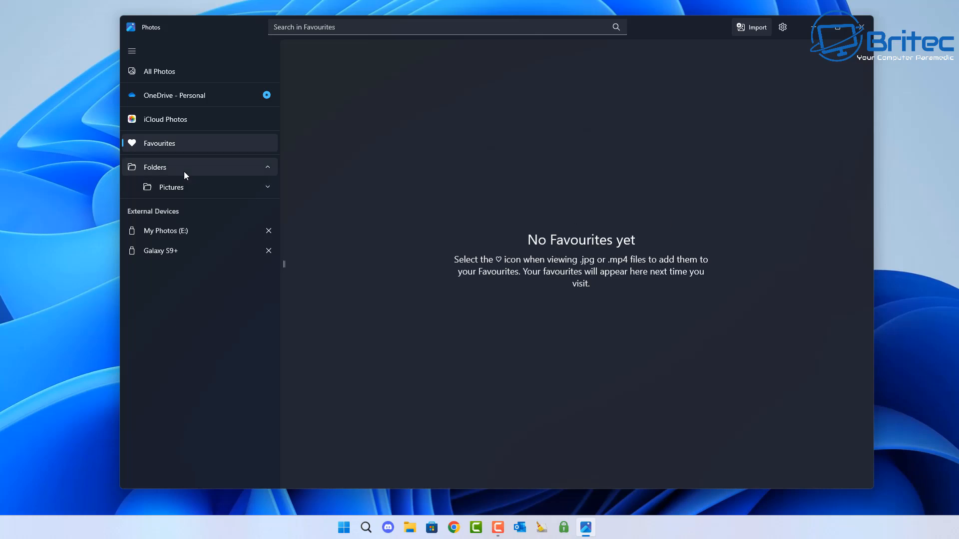
mouse_move(176, 230)
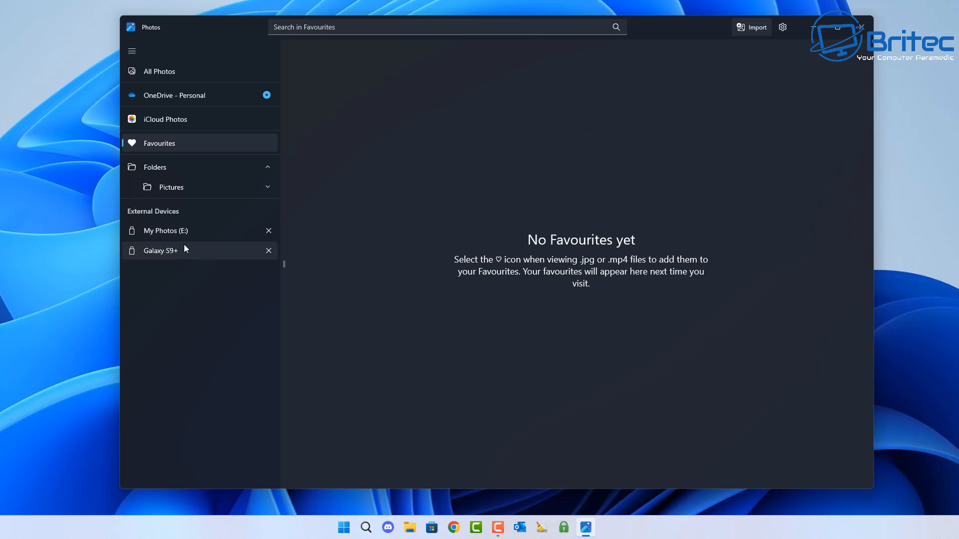
mouse_move(164, 249)
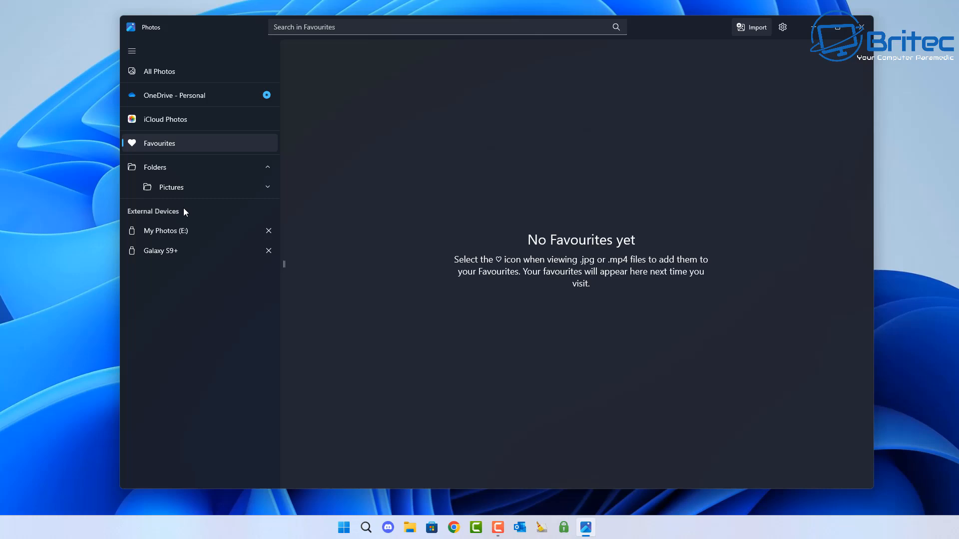
Show the Phone subfolder of Pictures with its 2 imported photos and 2 videos
left_click(171, 187)
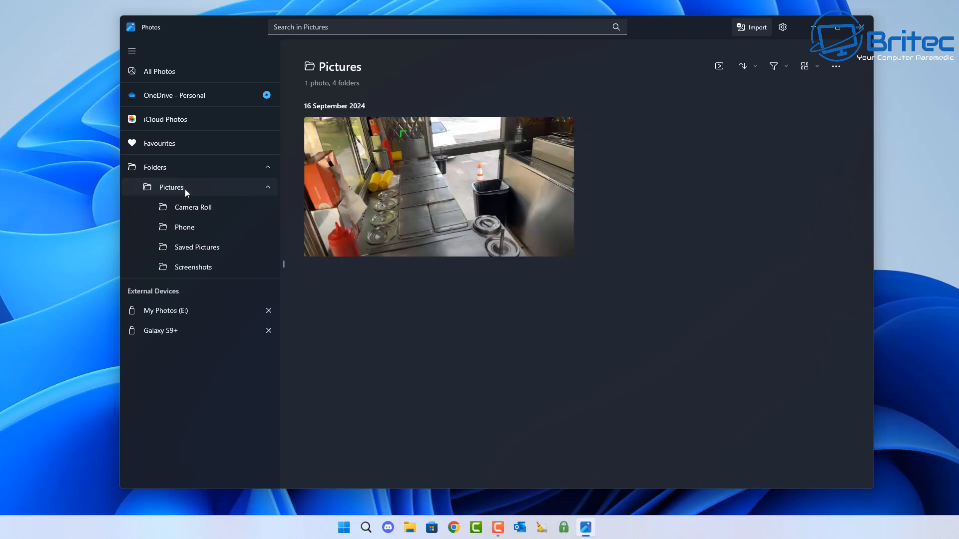
left_click(183, 227)
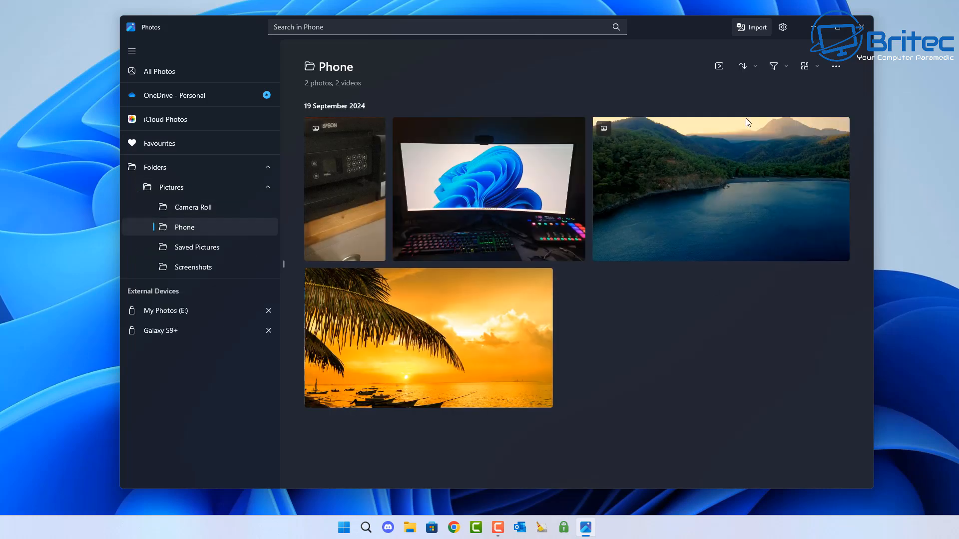
mouse_move(539, 204)
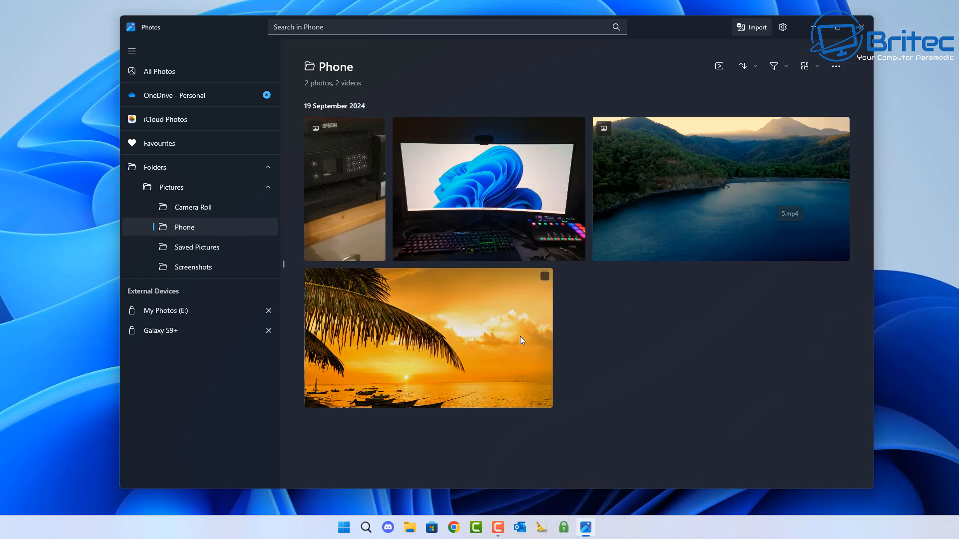
double_click(429, 337)
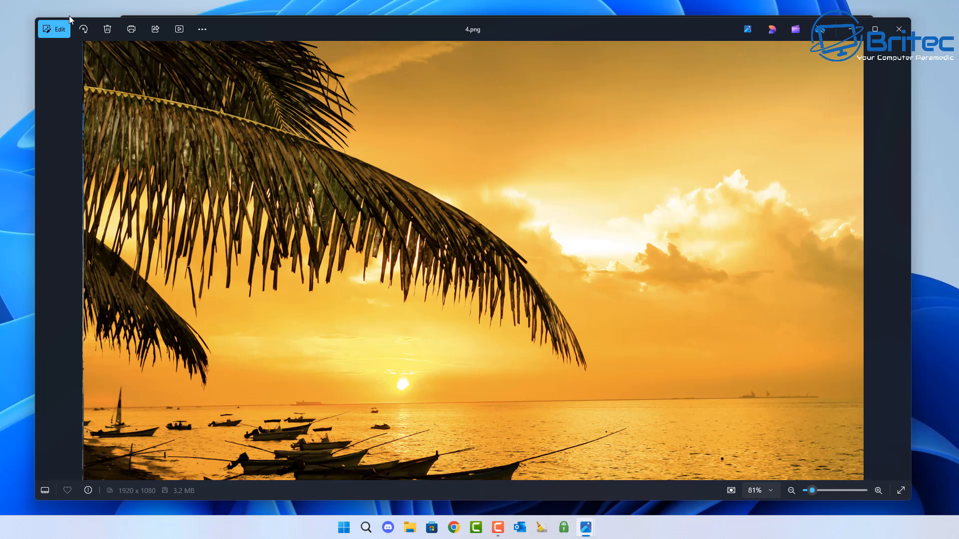
mouse_move(227, 233)
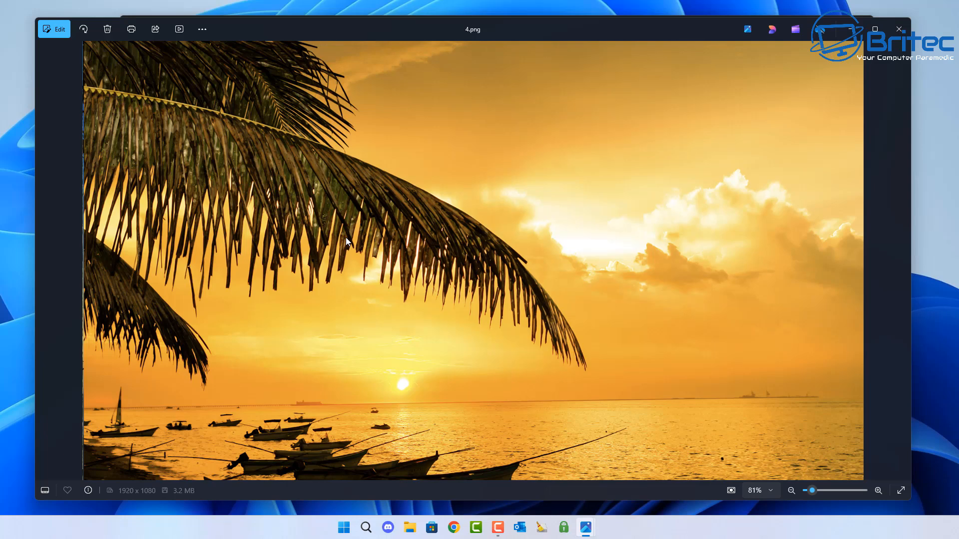
mouse_move(179, 28)
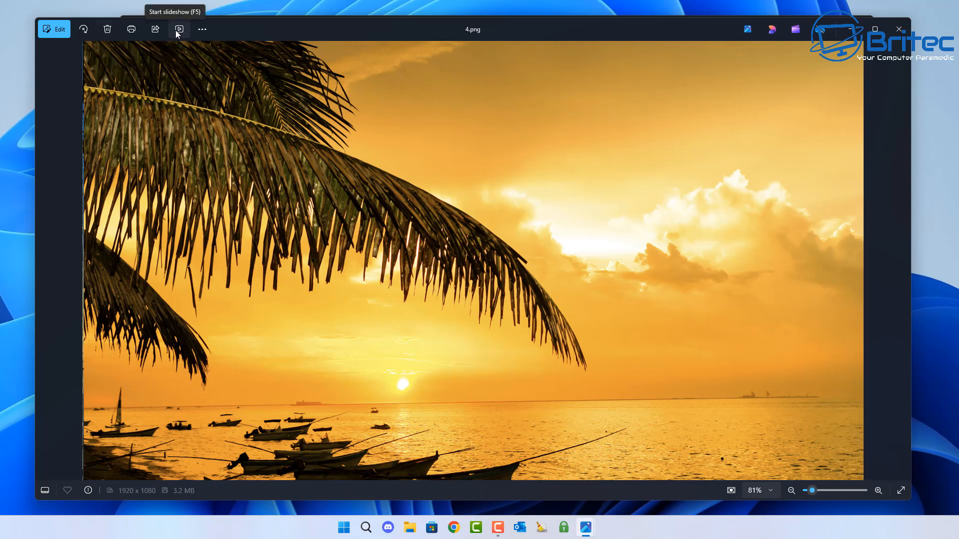
left_click(179, 29)
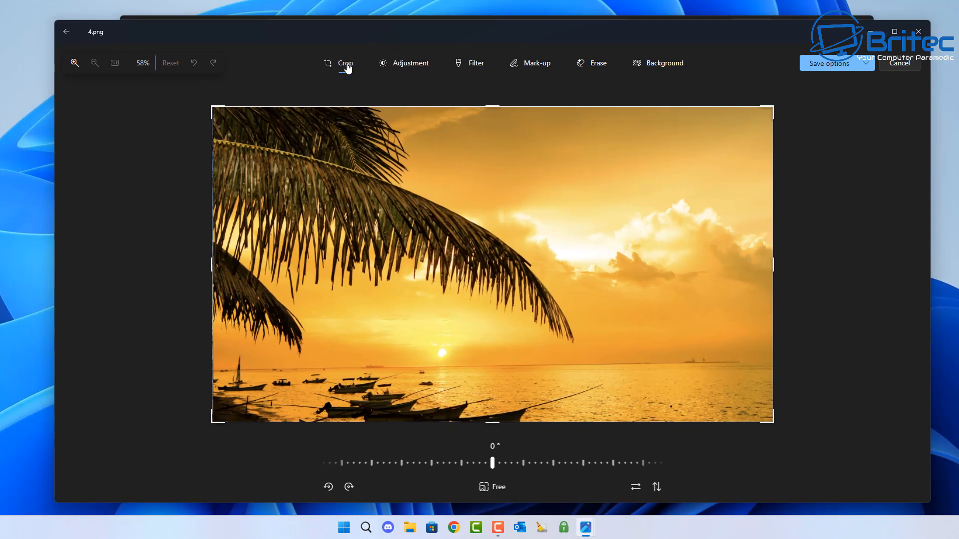
mouse_move(456, 67)
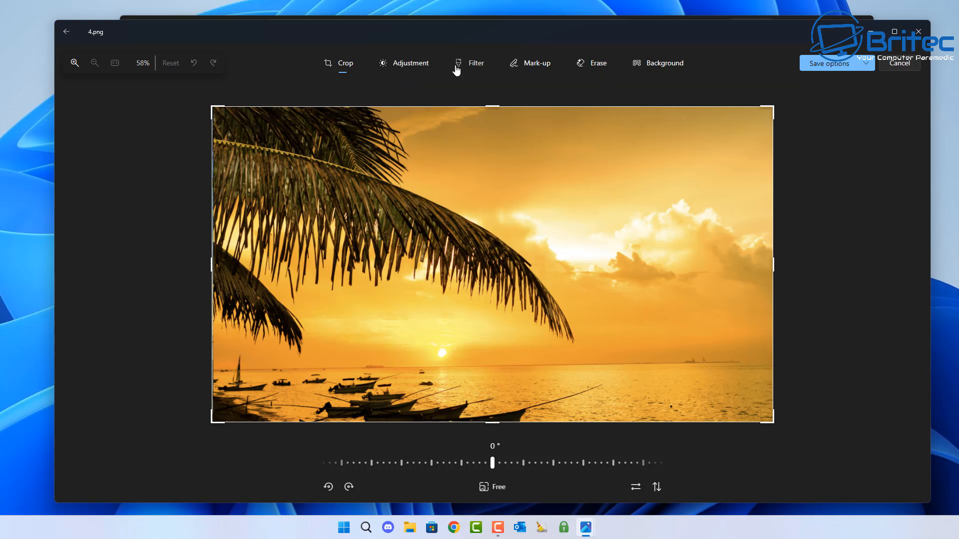
left_click(476, 63)
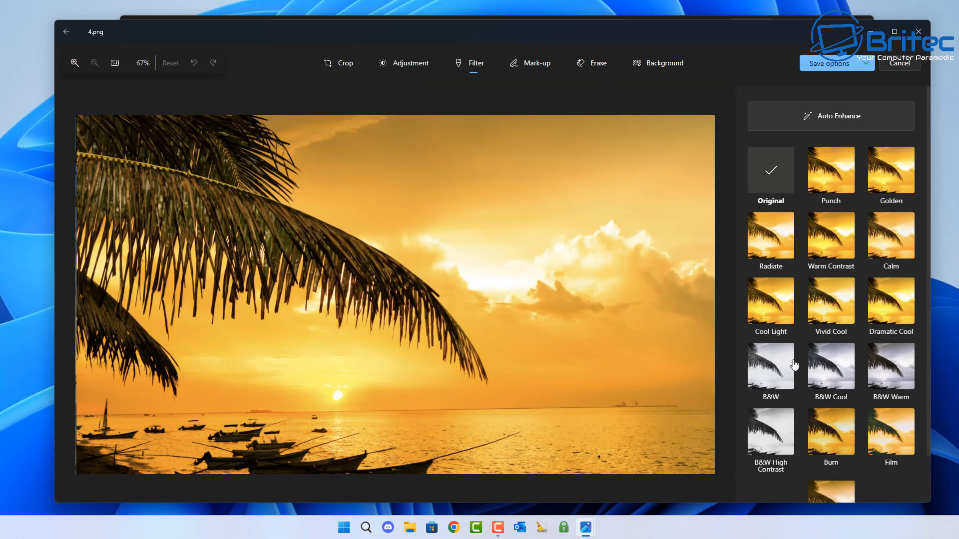
scroll("down", 3)
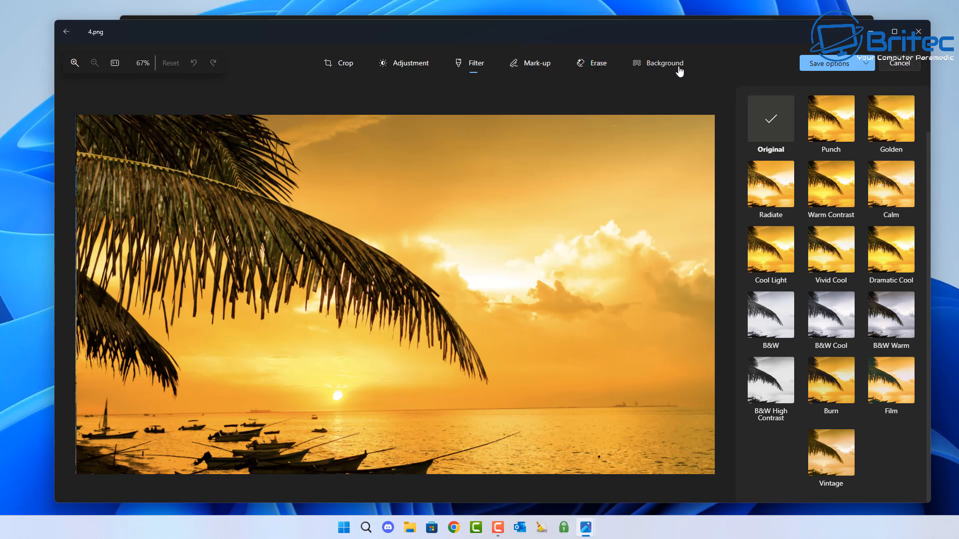
mouse_move(340, 67)
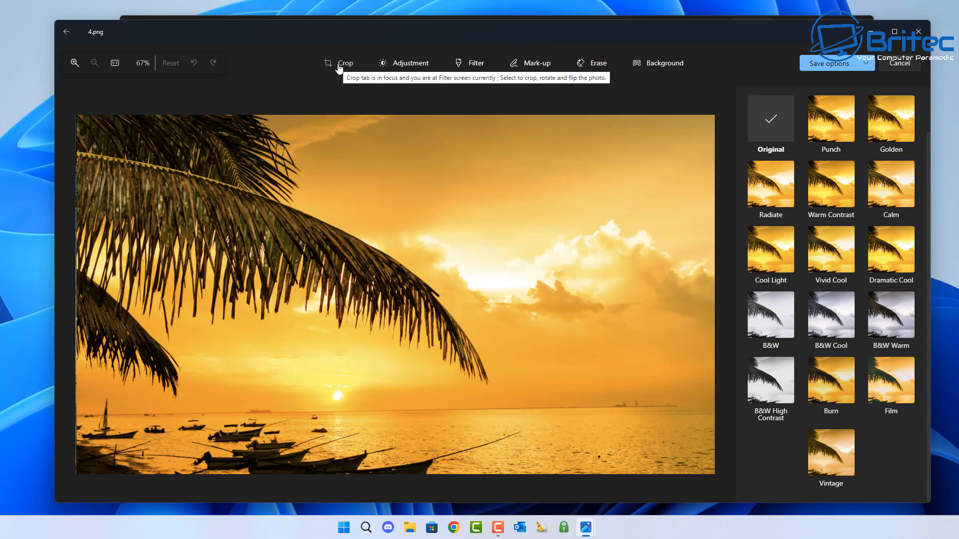
left_click(341, 63)
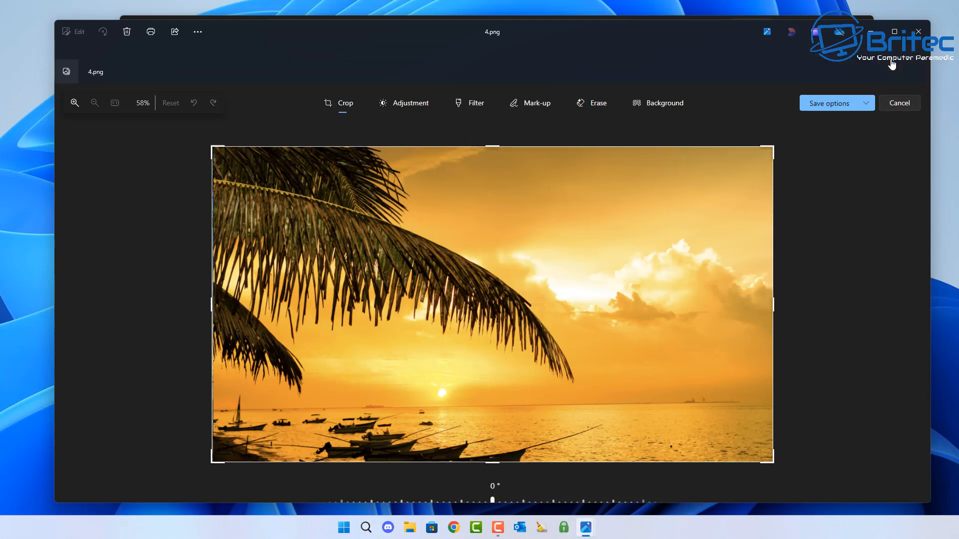
left_click(899, 103)
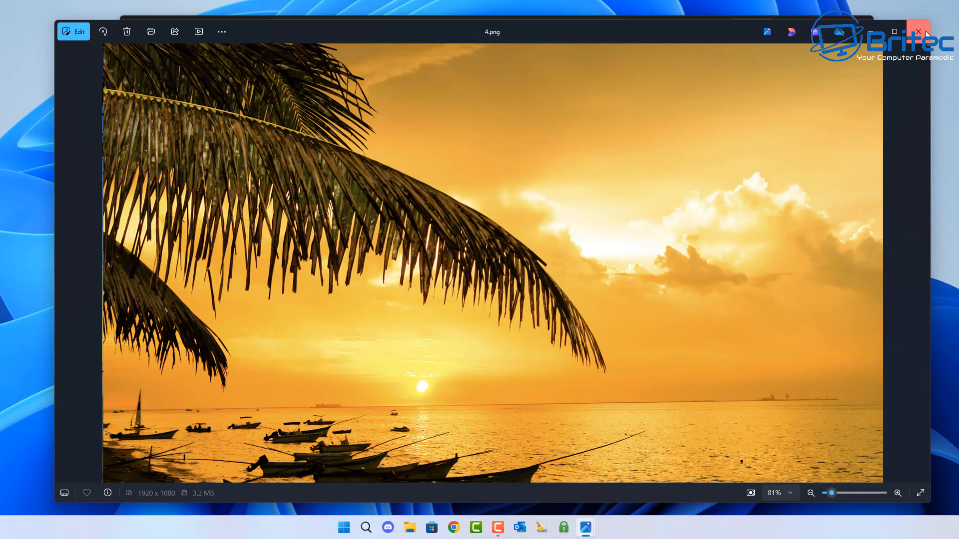
Play the landscape video 5.mp4 from the Phone folder, then return to All Photos (46 photos, 2 videos)
left_click(917, 31)
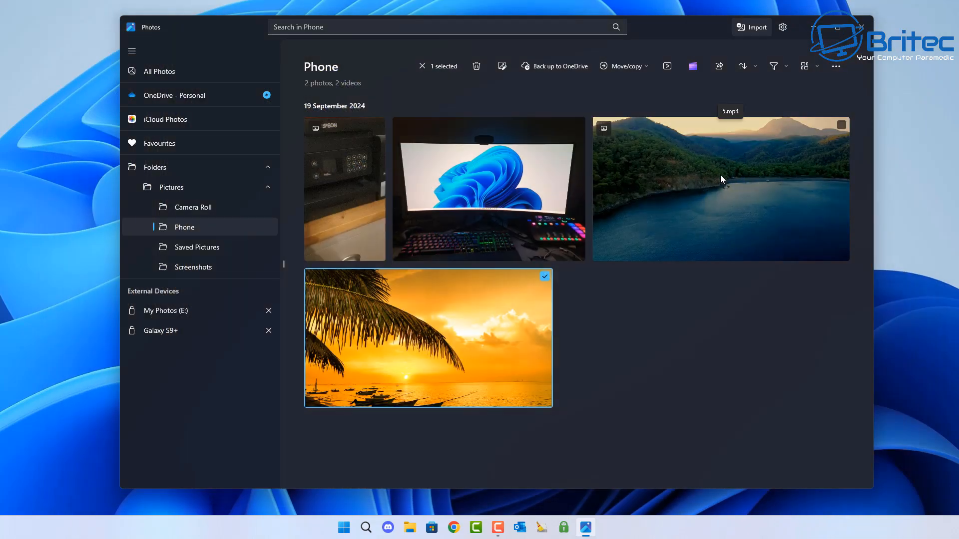
mouse_move(712, 201)
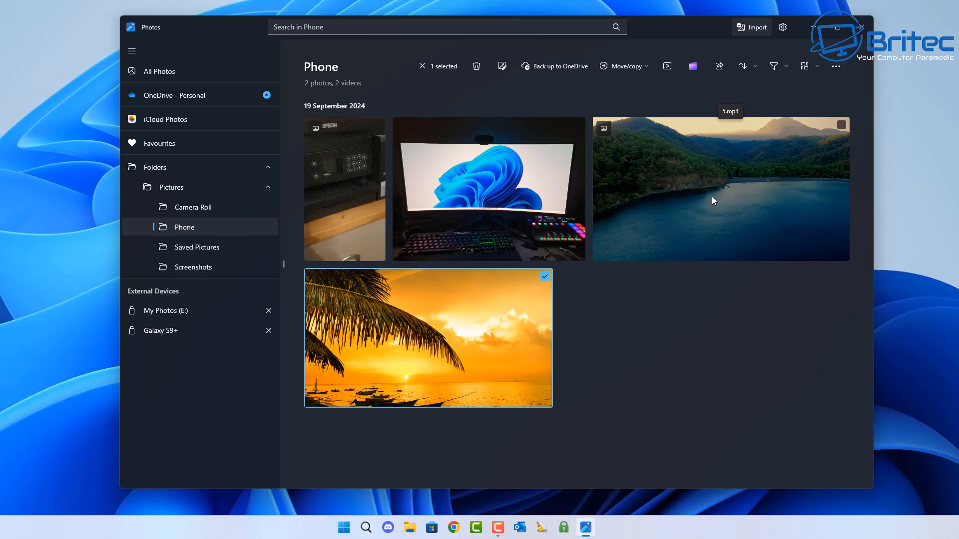
left_click(720, 189)
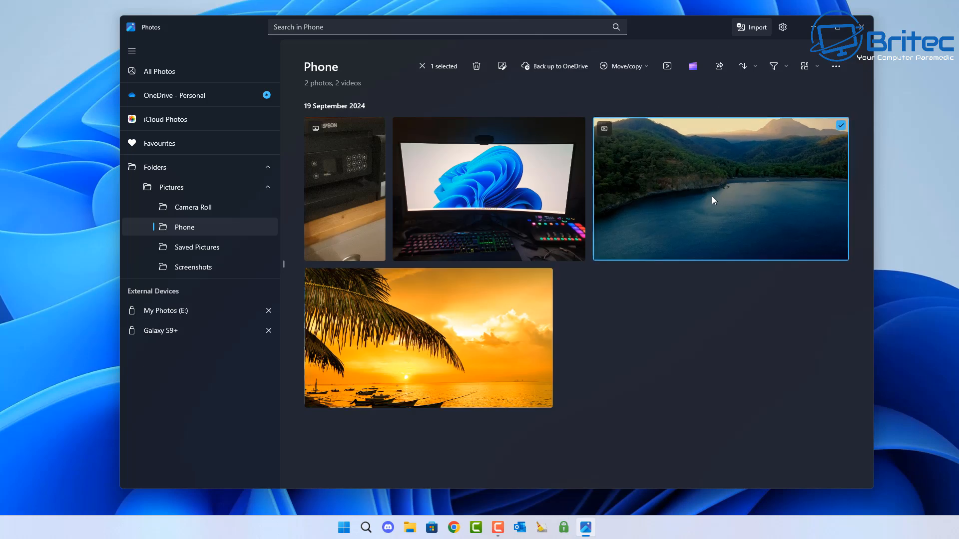
double_click(720, 189)
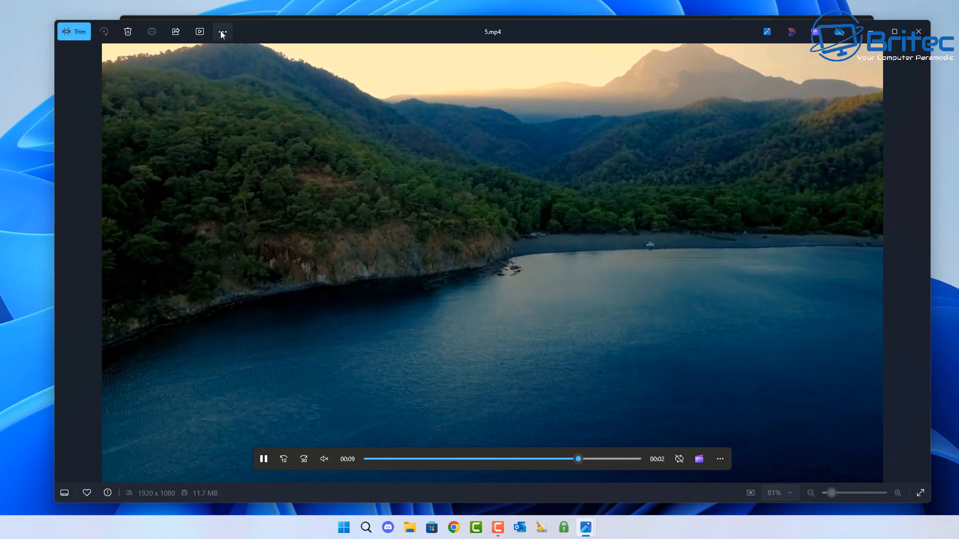
left_click(223, 32)
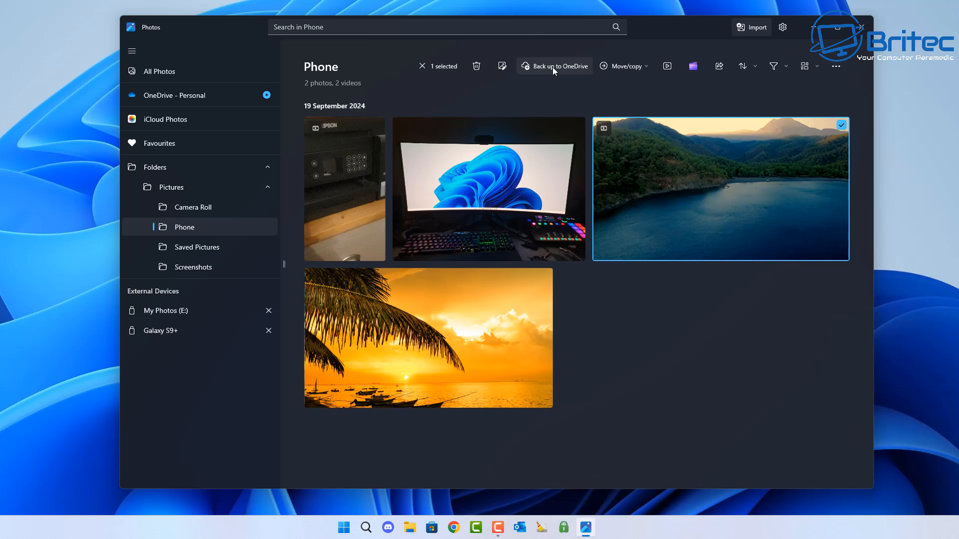
left_click(621, 66)
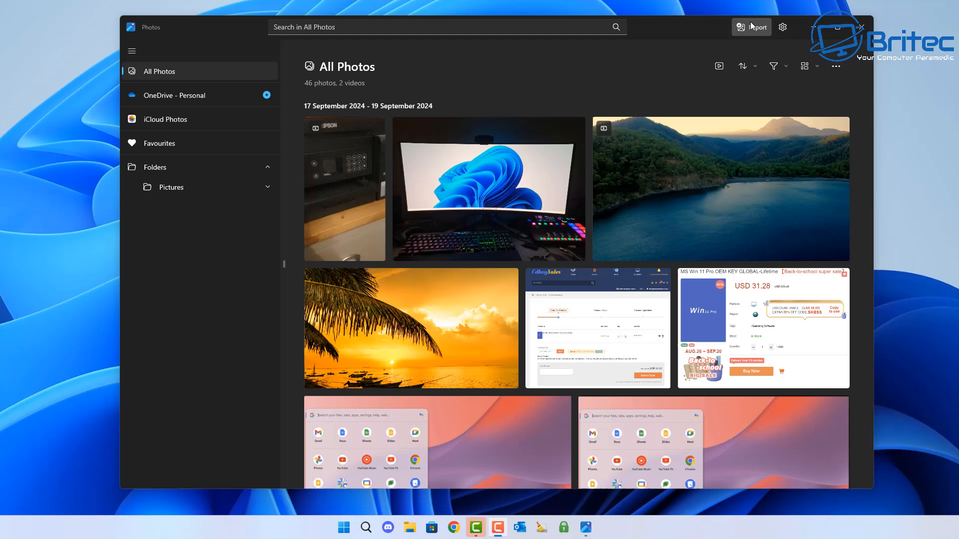
Pick the first four videos on LUMIX (E:) and add them for import to the Phone folder
left_click(751, 27)
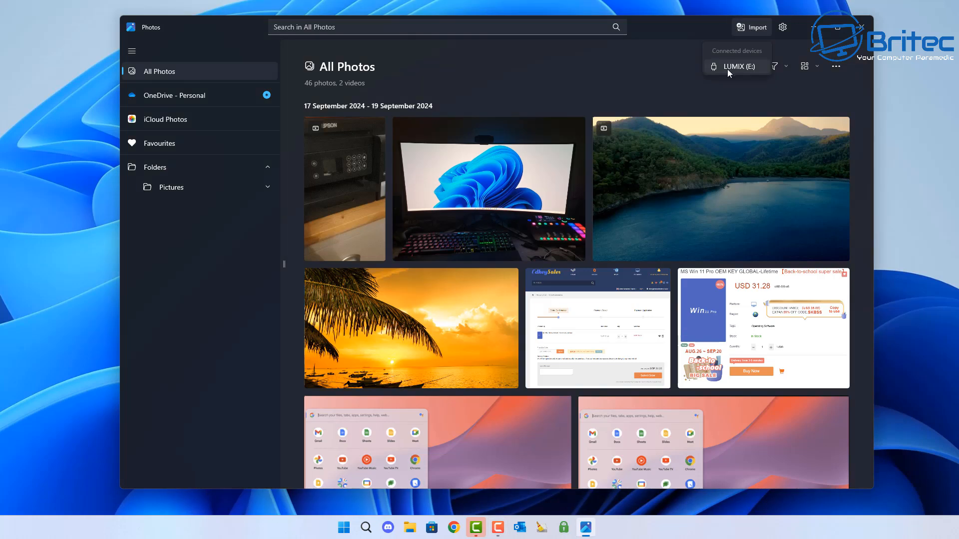
left_click(741, 66)
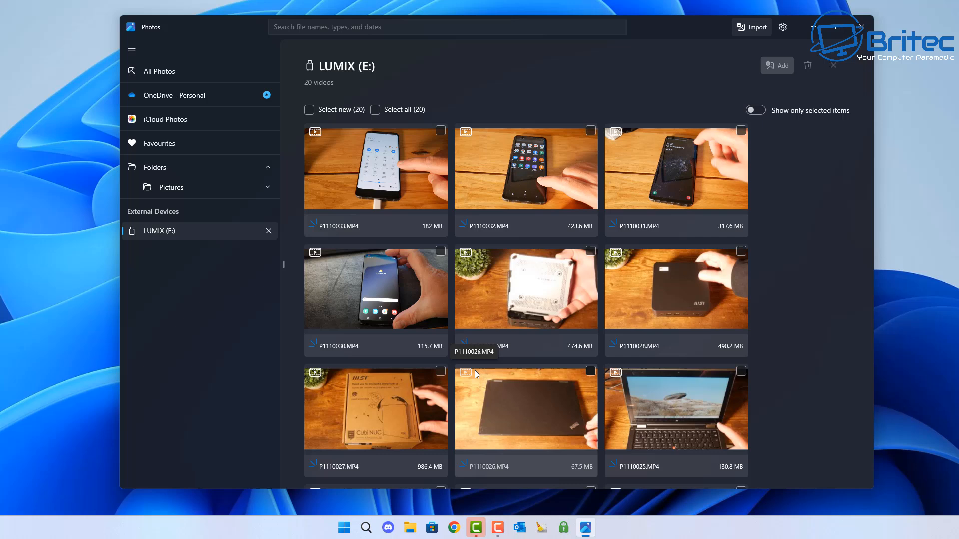
left_click(439, 252)
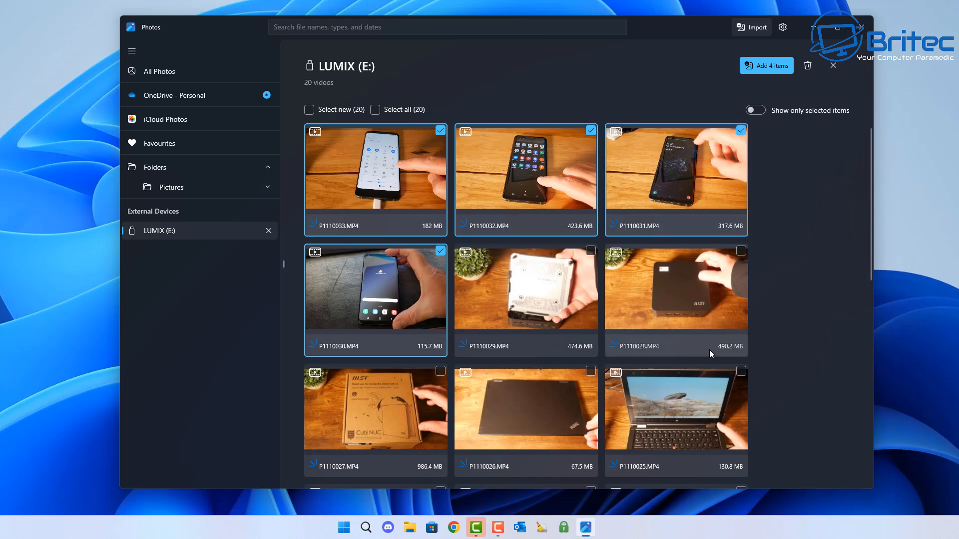
mouse_move(758, 437)
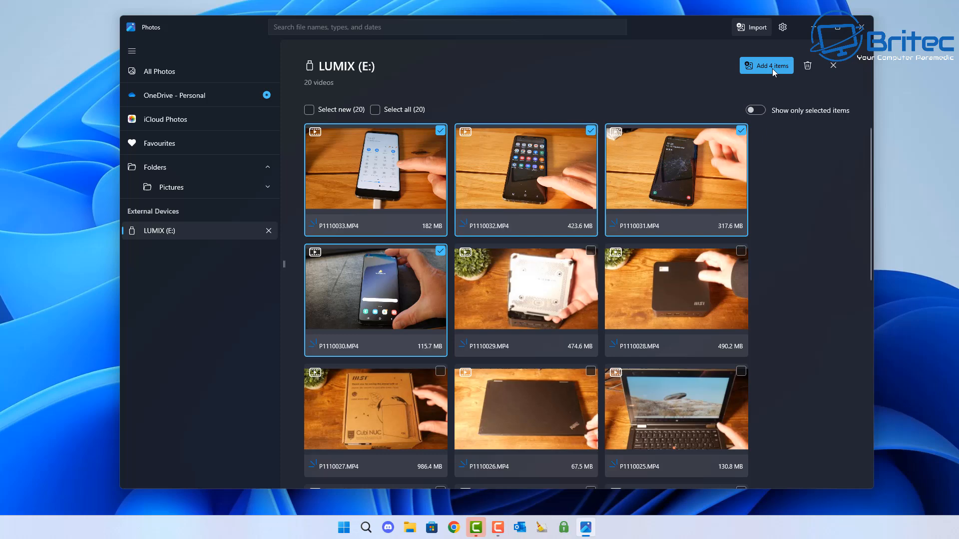
left_click(767, 66)
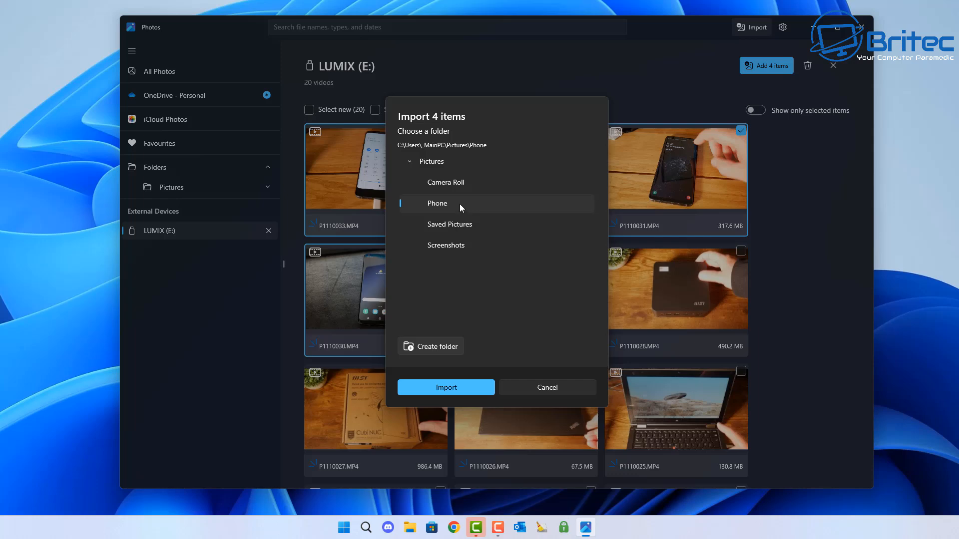
Import the four LUMIX (E:) videos into the Pictures\Phone folder
left_click(445, 388)
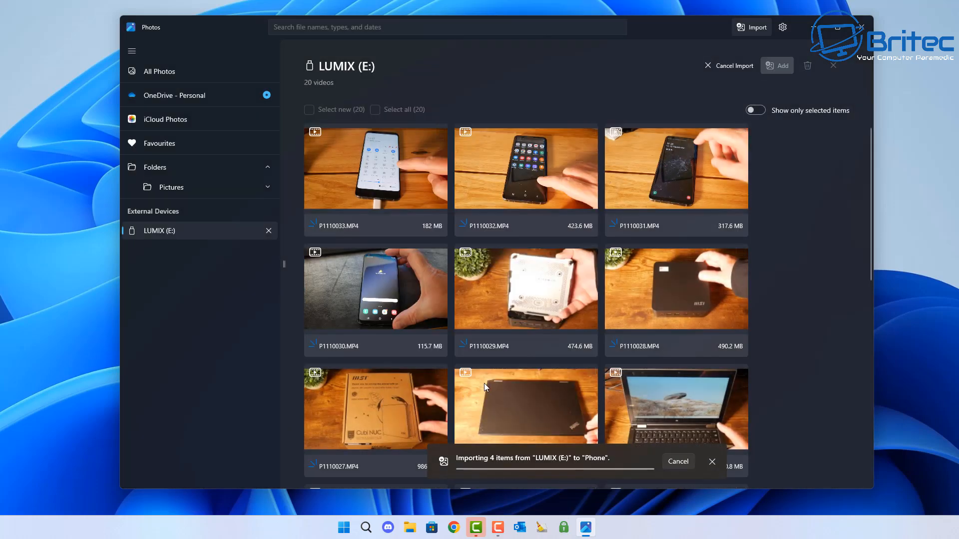
mouse_move(690, 290)
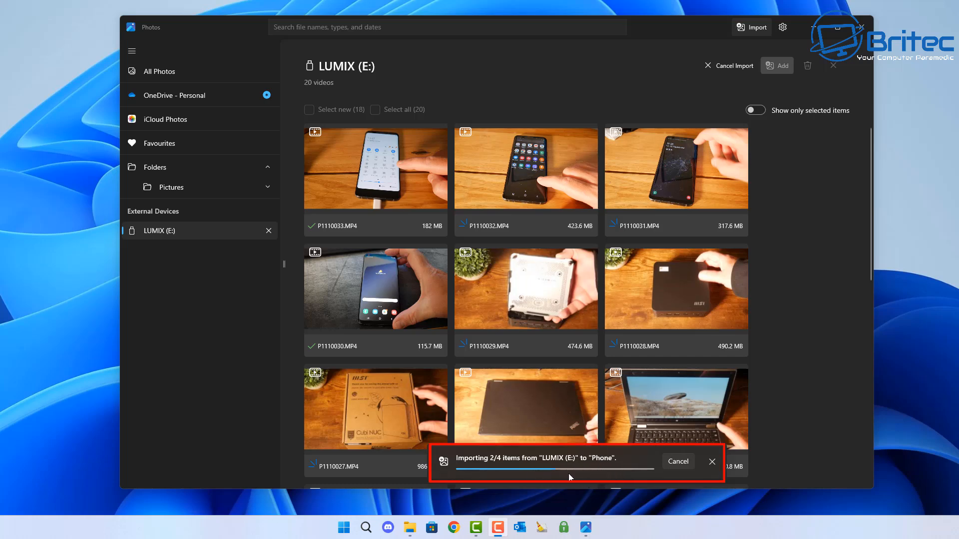
mouse_move(573, 482)
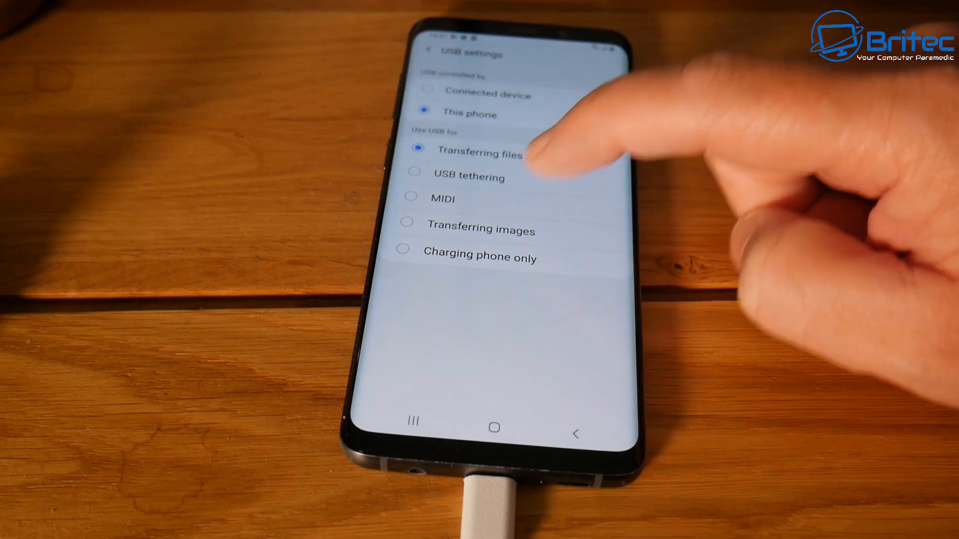
Switch the Samsung phone's USB mode from file transfer to Charging phone only
left_click(403, 256)
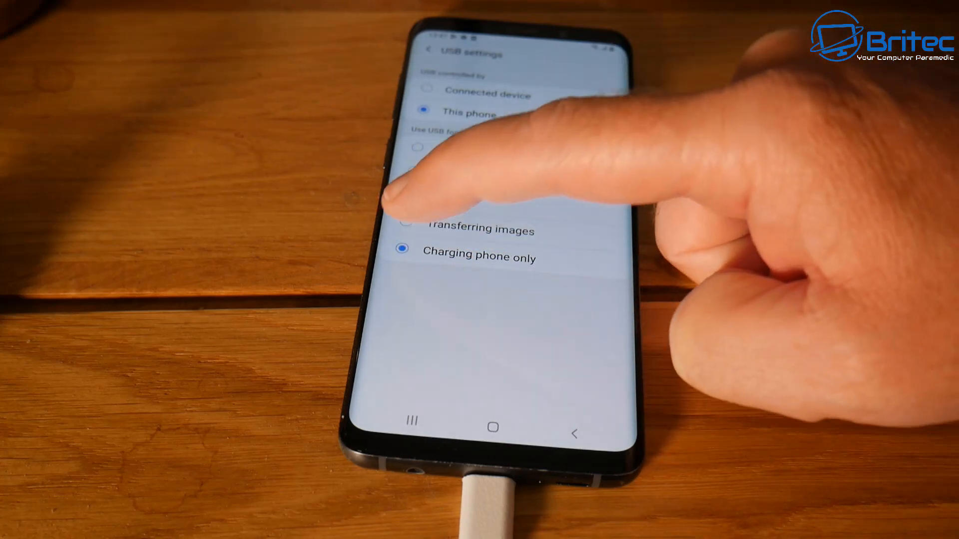